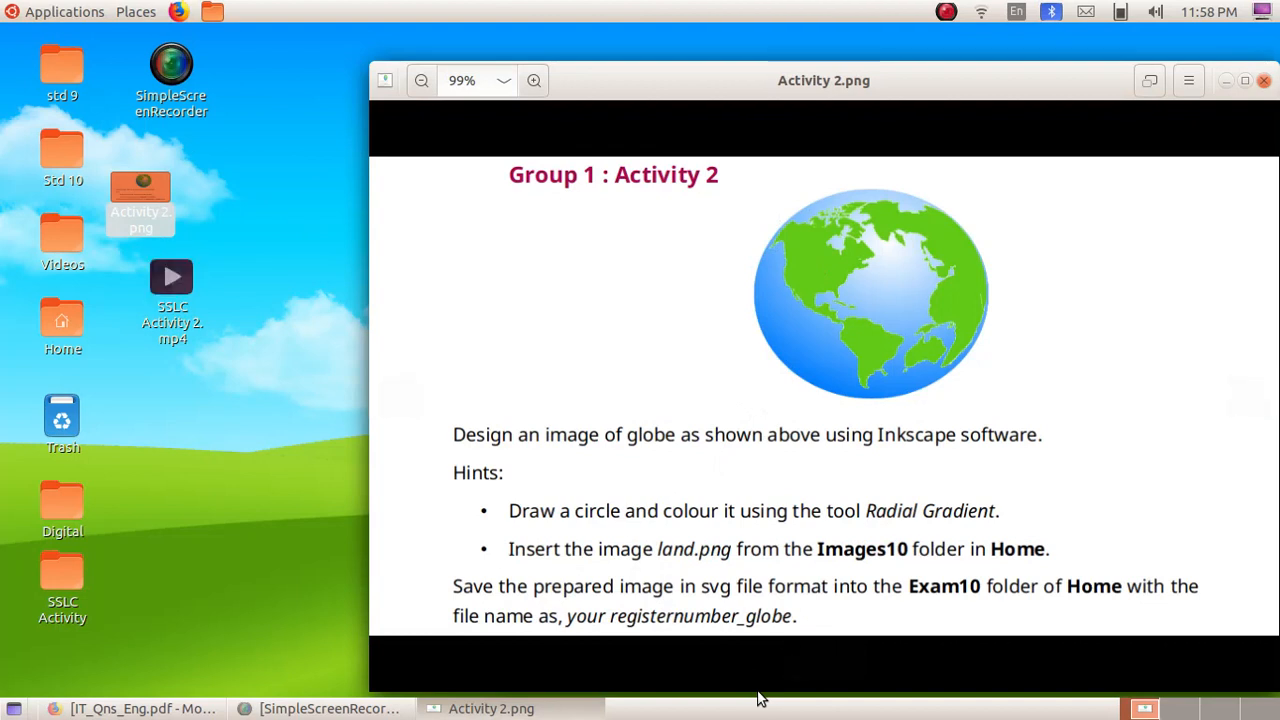
mouse_move(912, 190)
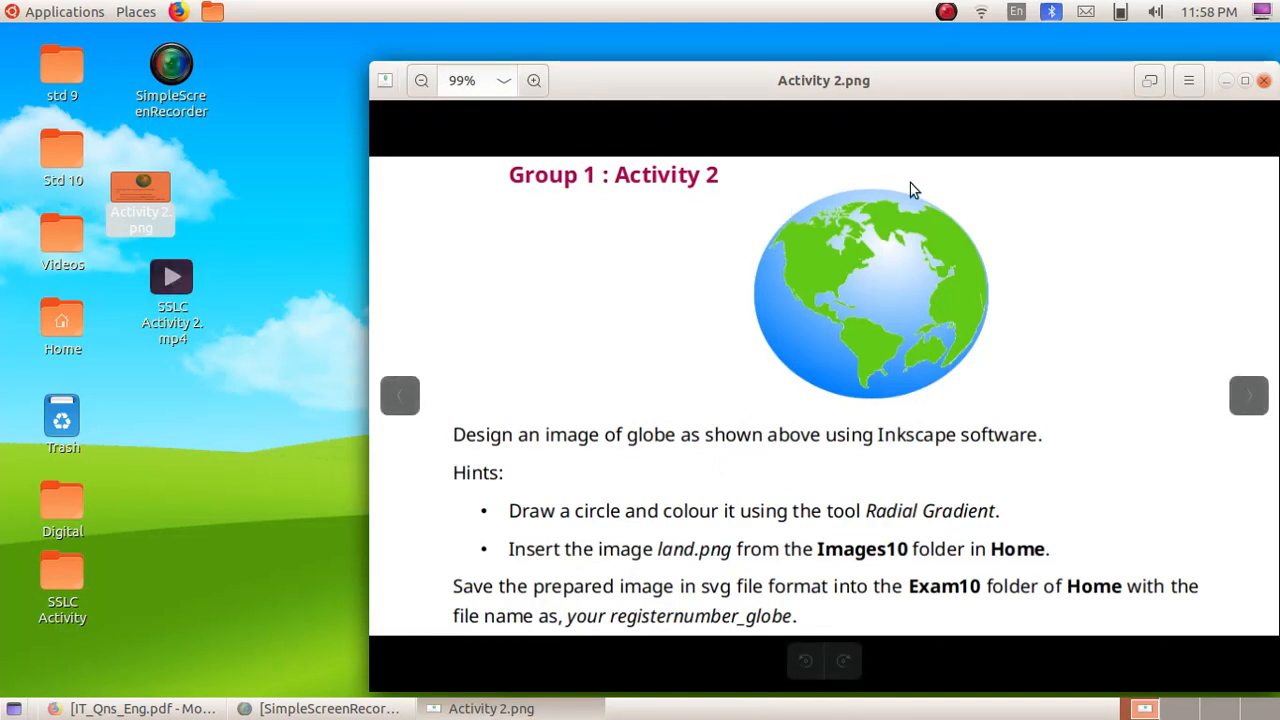
mouse_move(680, 312)
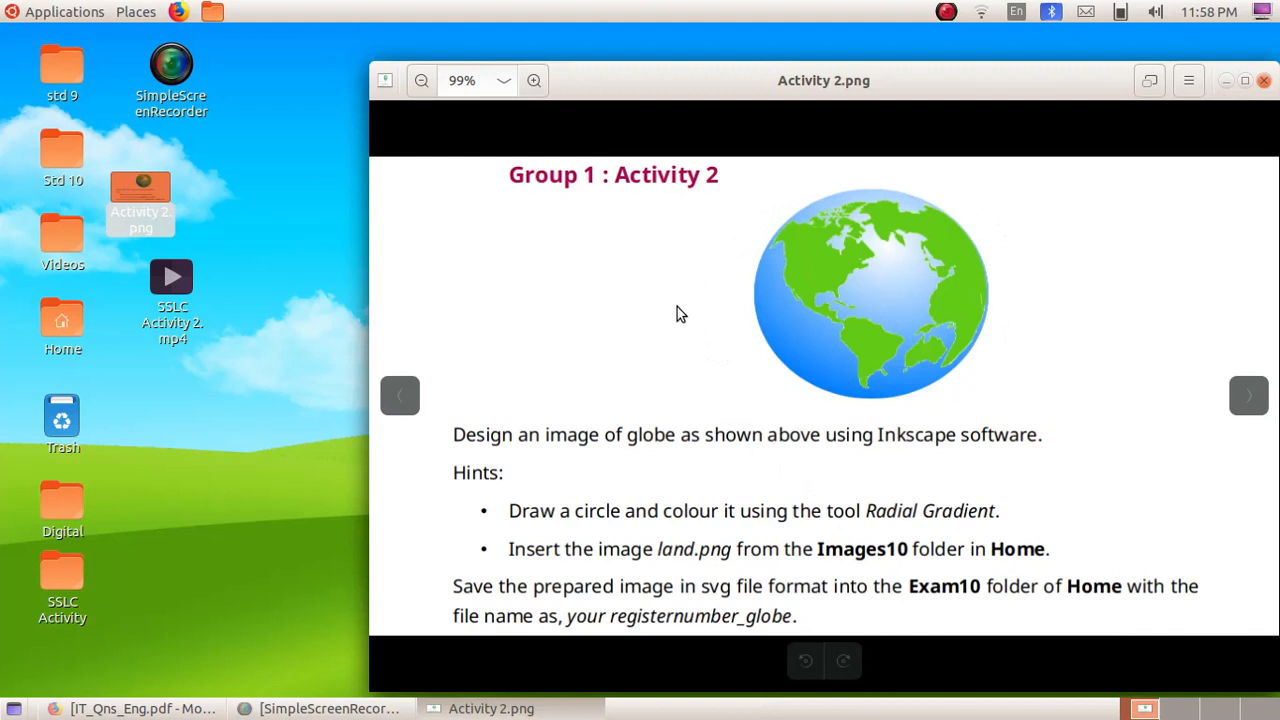
mouse_move(832, 248)
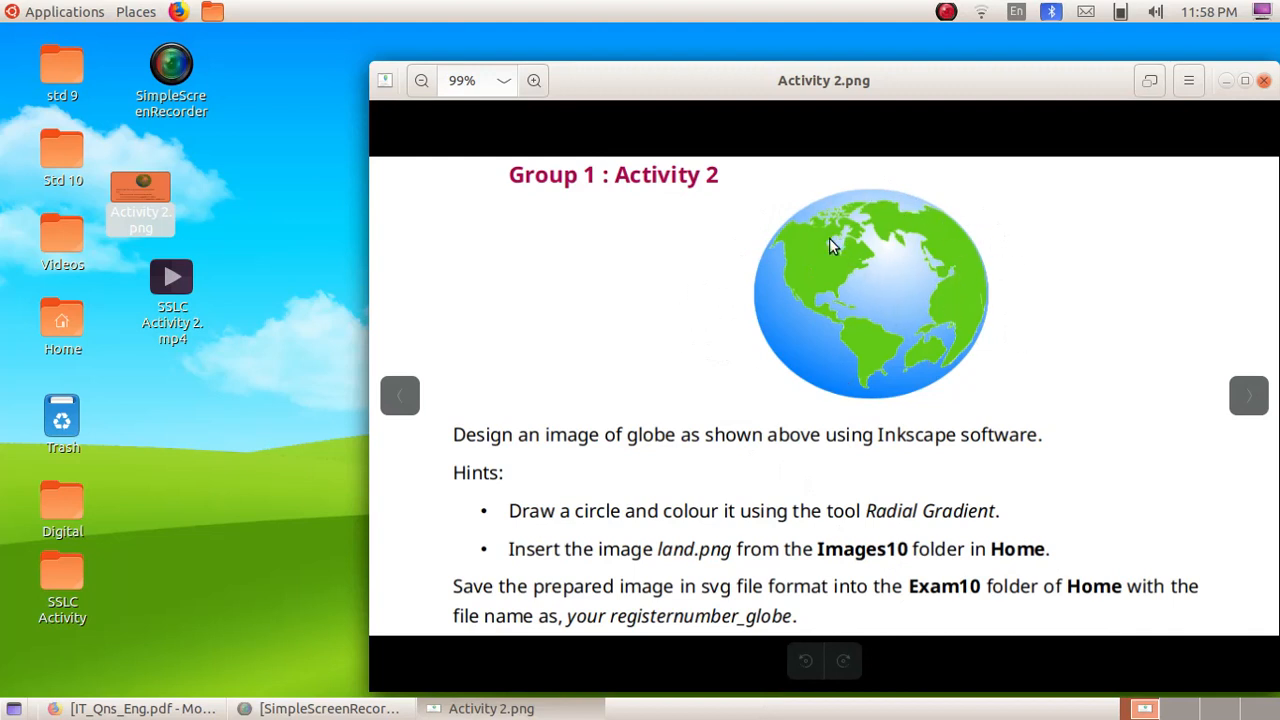
mouse_move(956, 378)
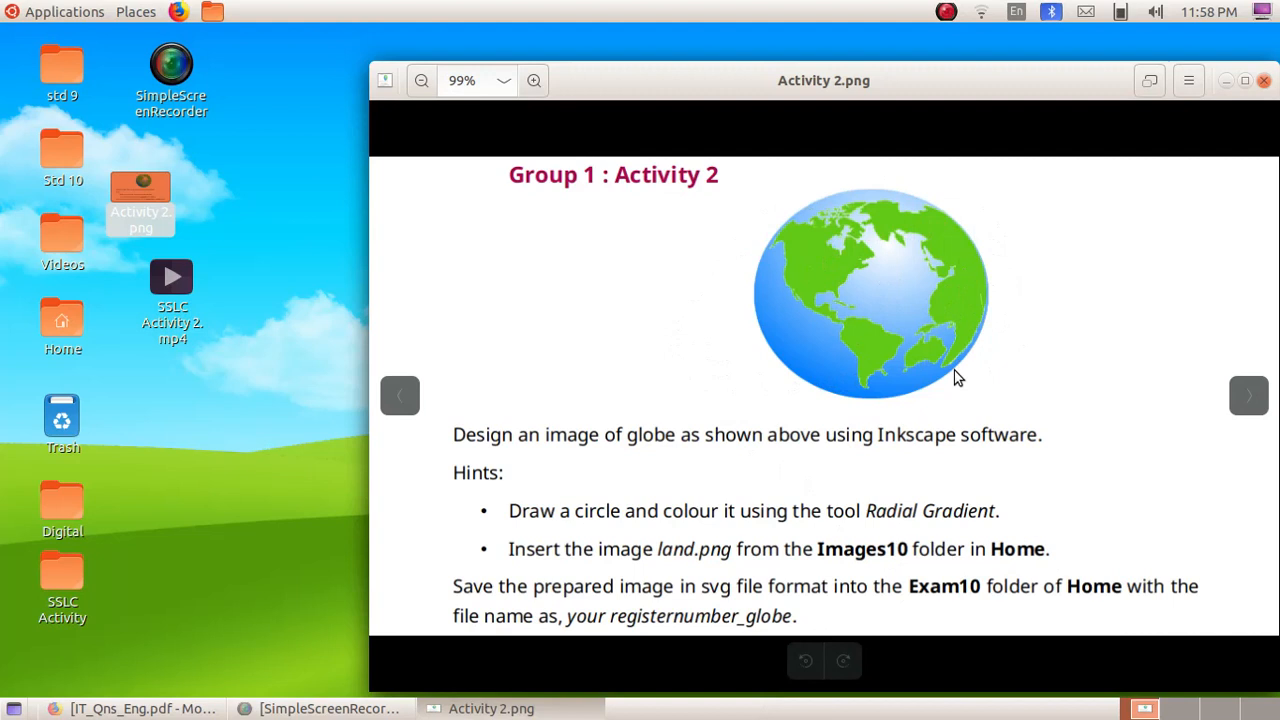
mouse_move(928, 228)
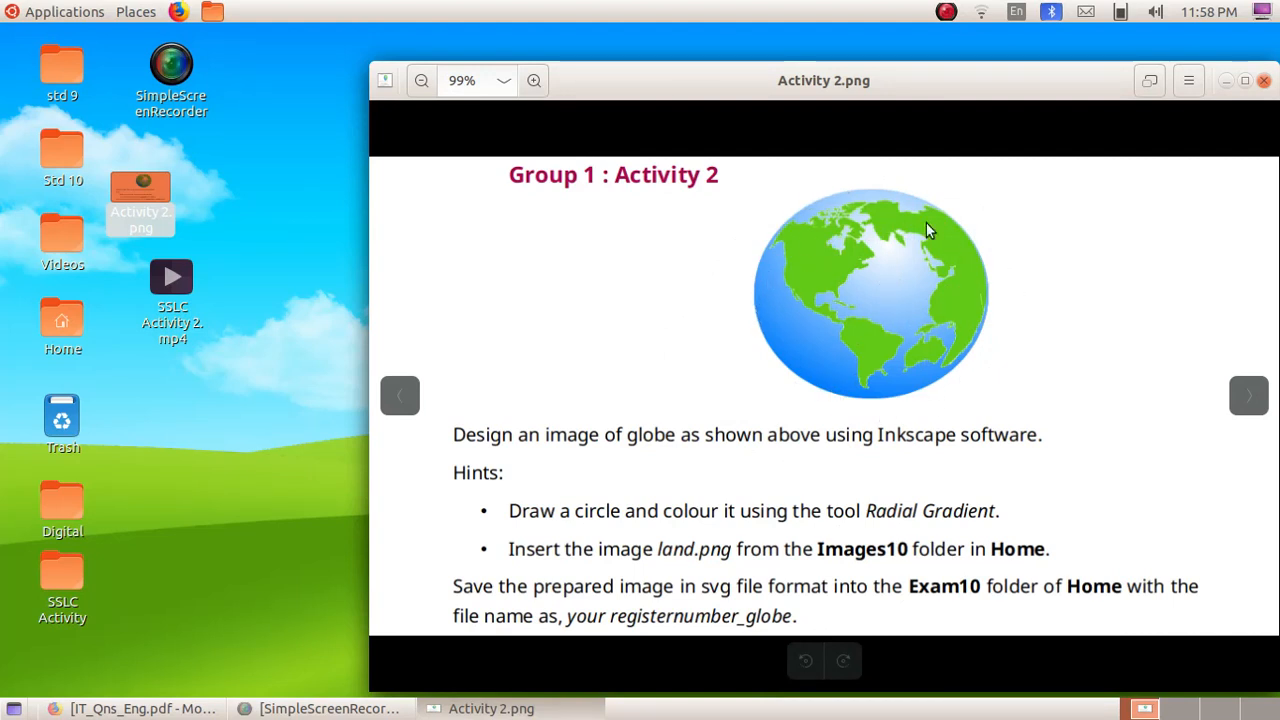
mouse_move(192, 144)
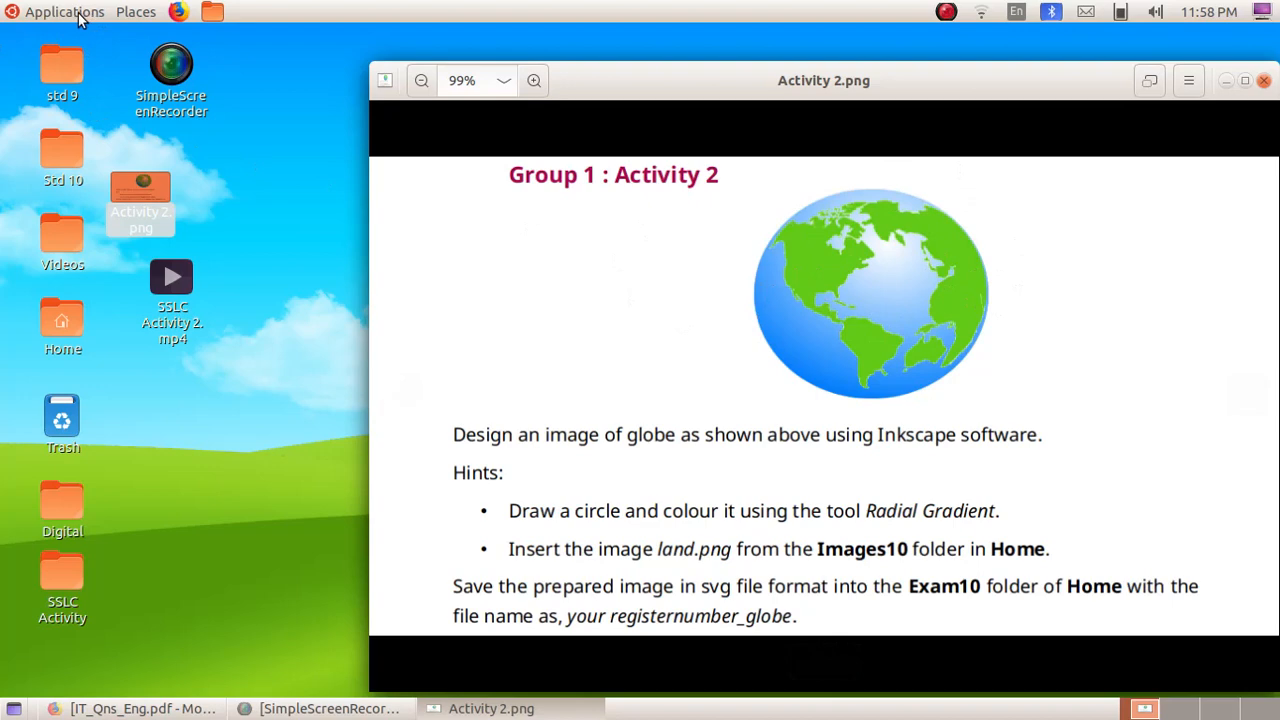
Step: Launch Inkscape Vector Graphics Editor from the applications menu
click(64, 12)
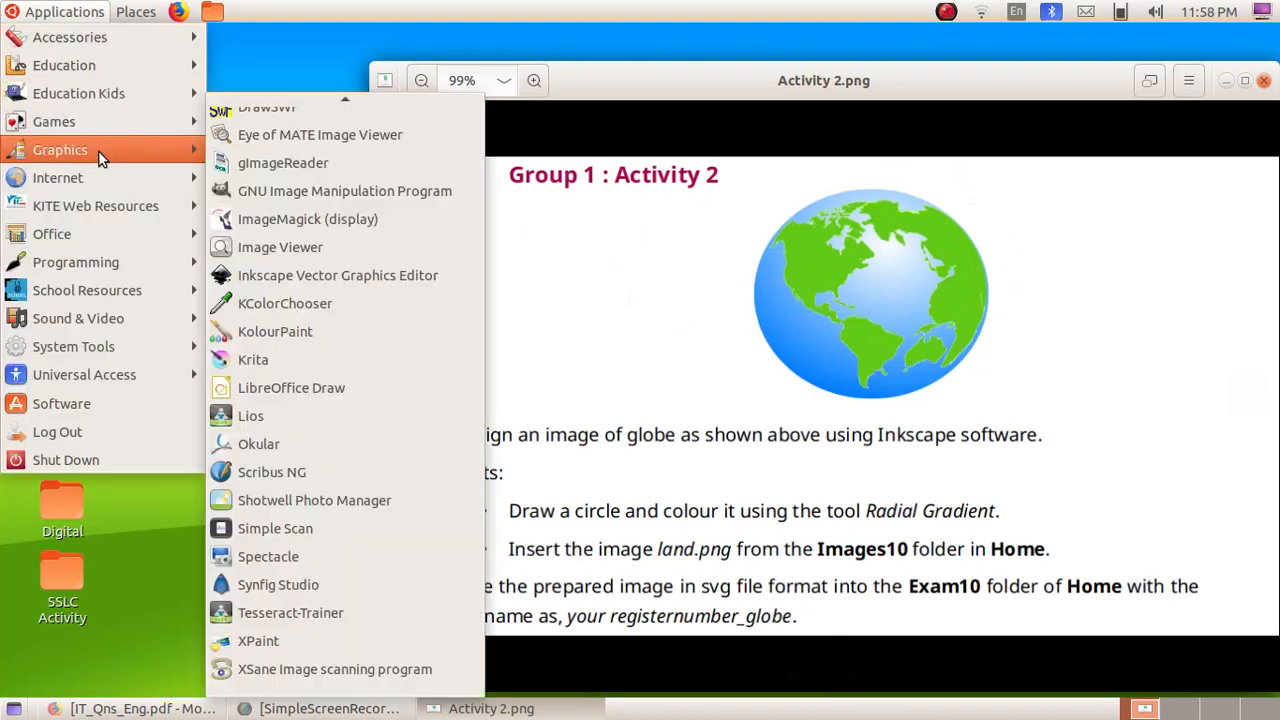
mouse_move(336, 276)
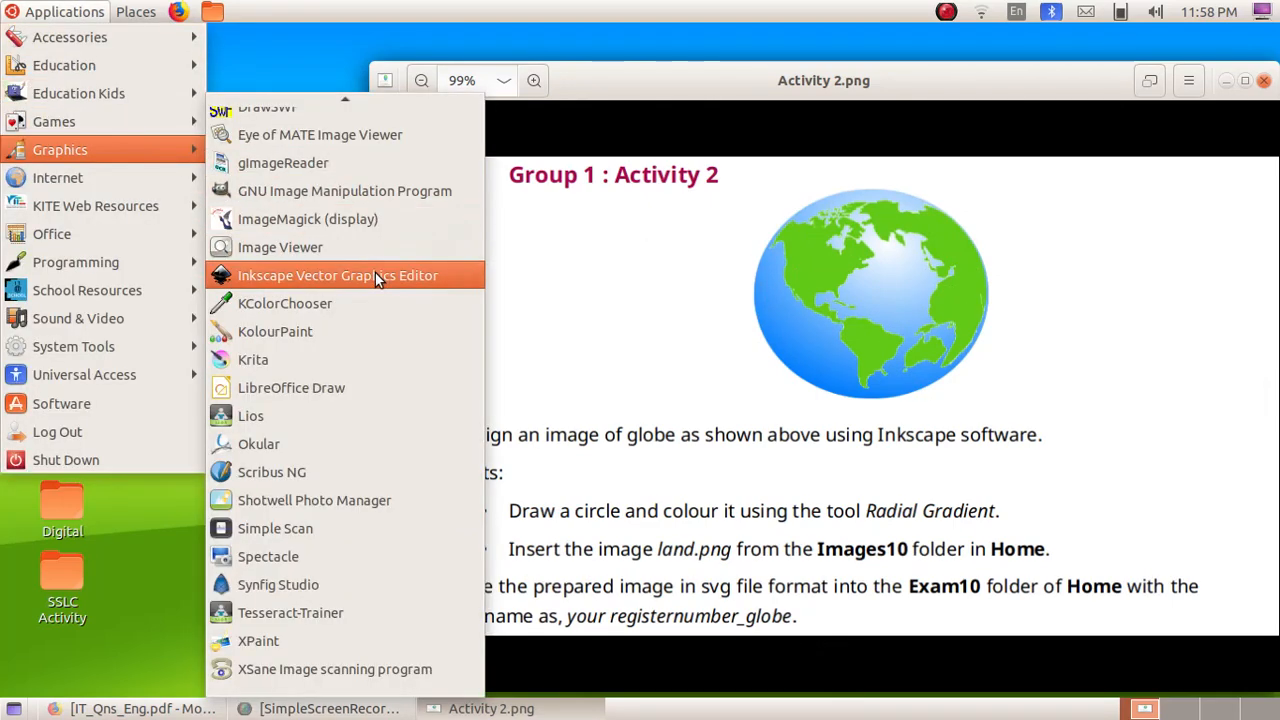
click(336, 276)
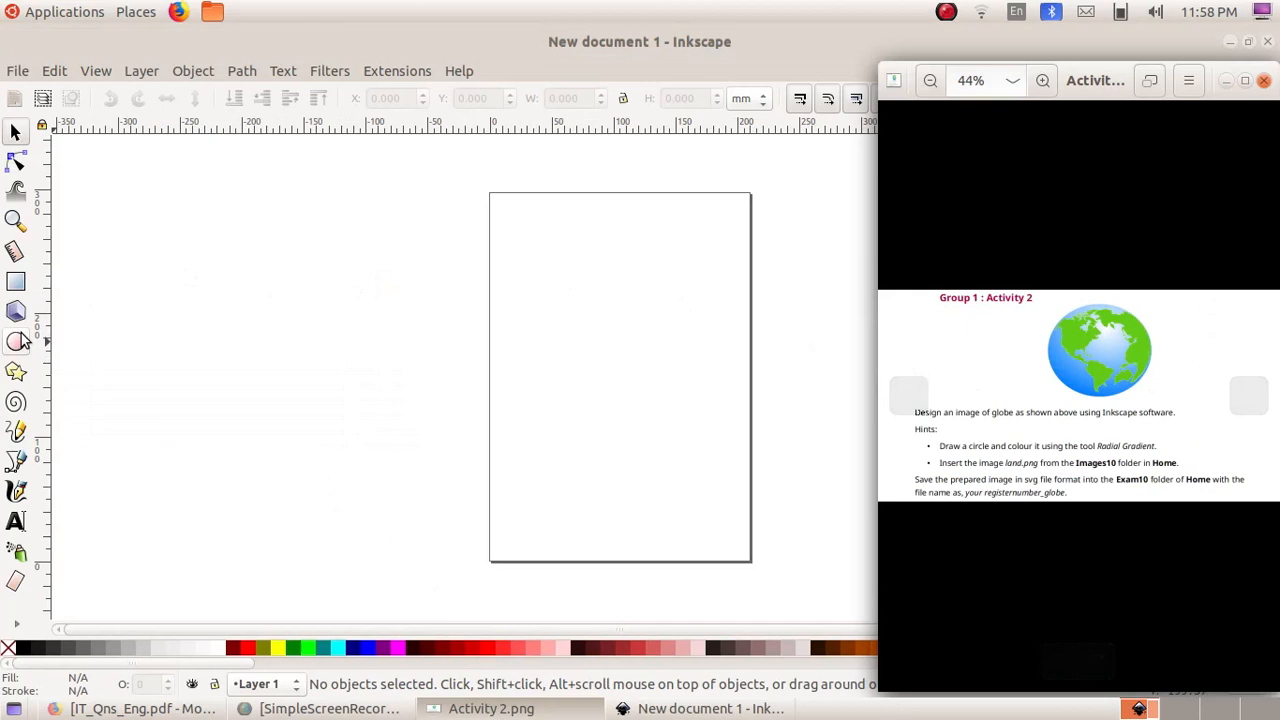
mouse_move(16, 342)
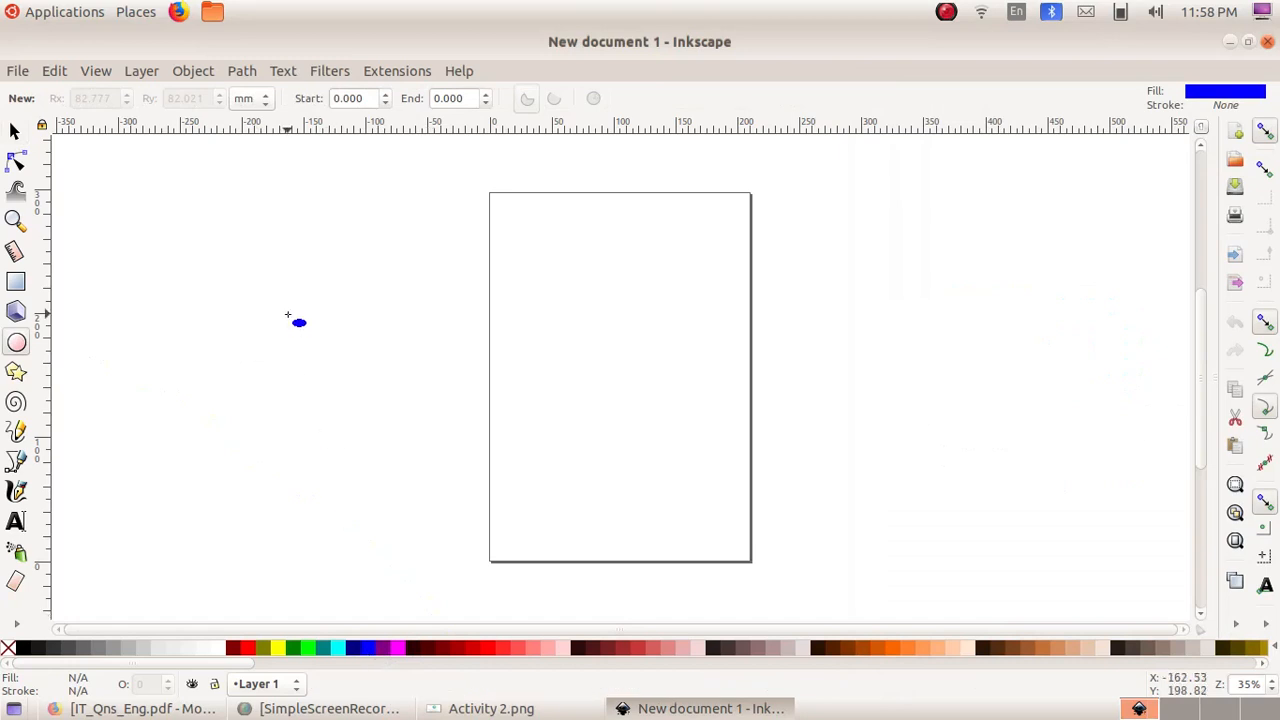
Step: Draw a blue circle overlapping the left edge of the page
drag(290, 320, 500, 520)
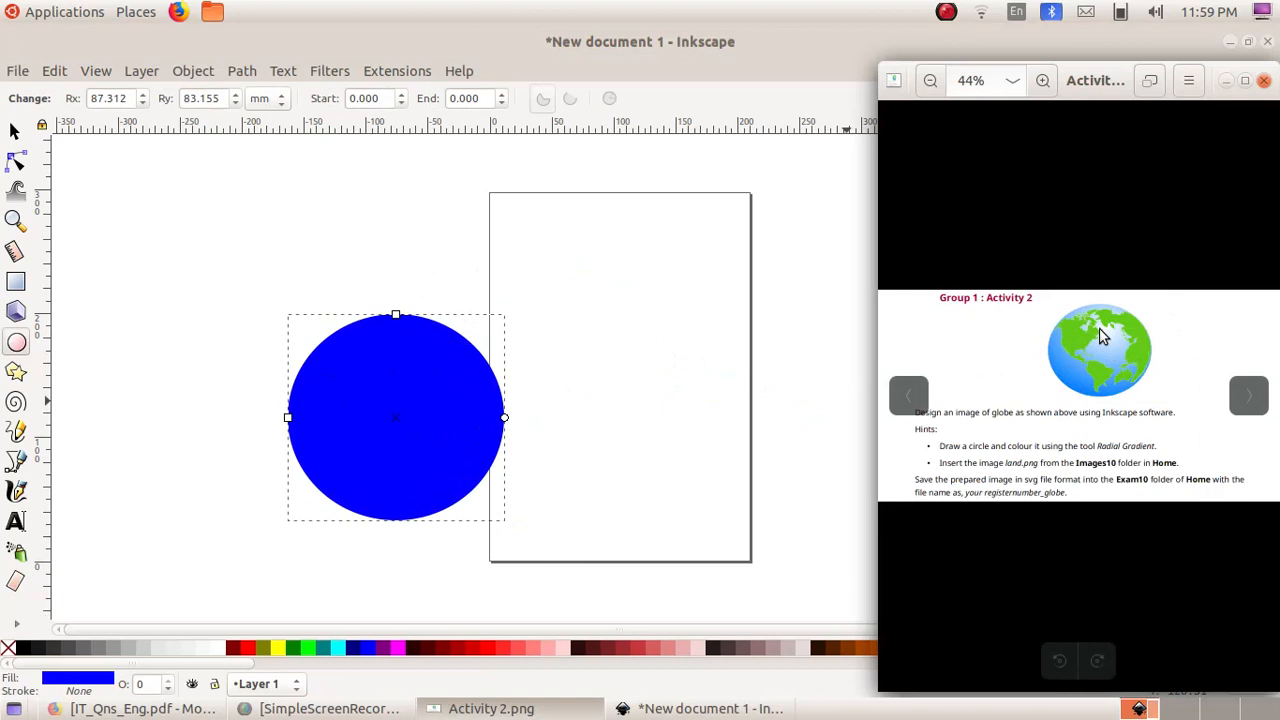
mouse_move(1118, 344)
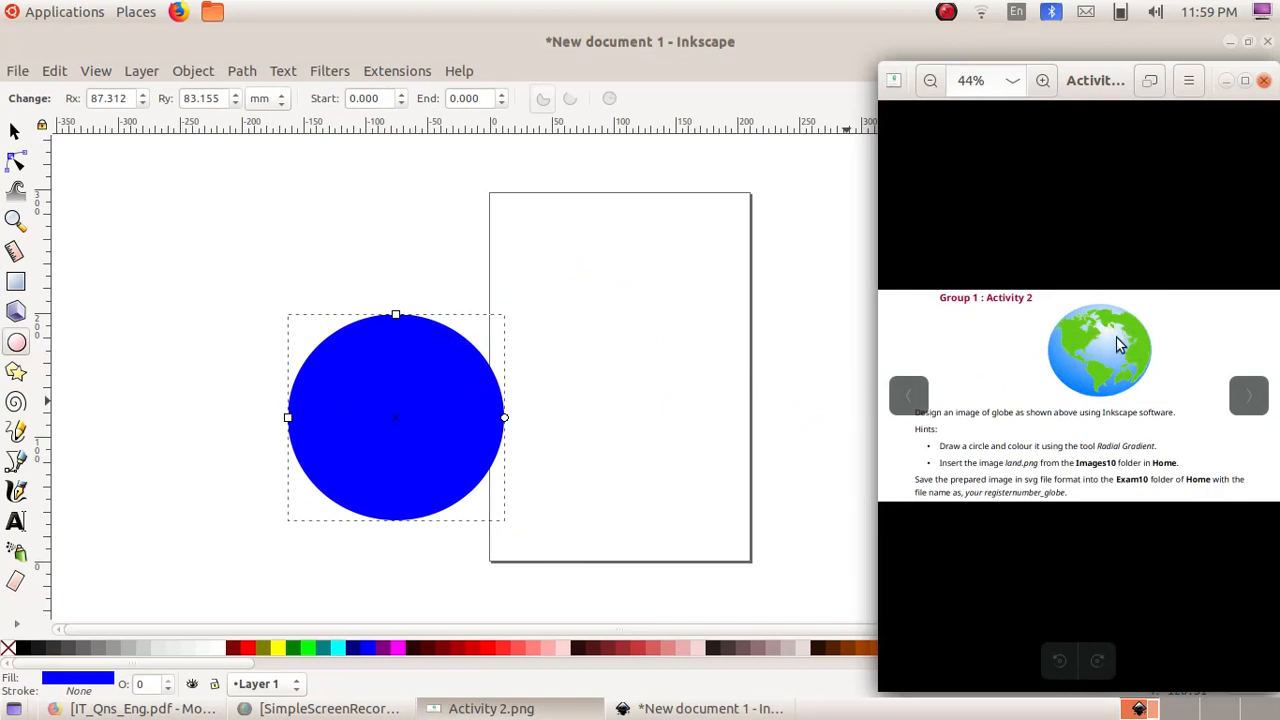
mouse_move(1104, 348)
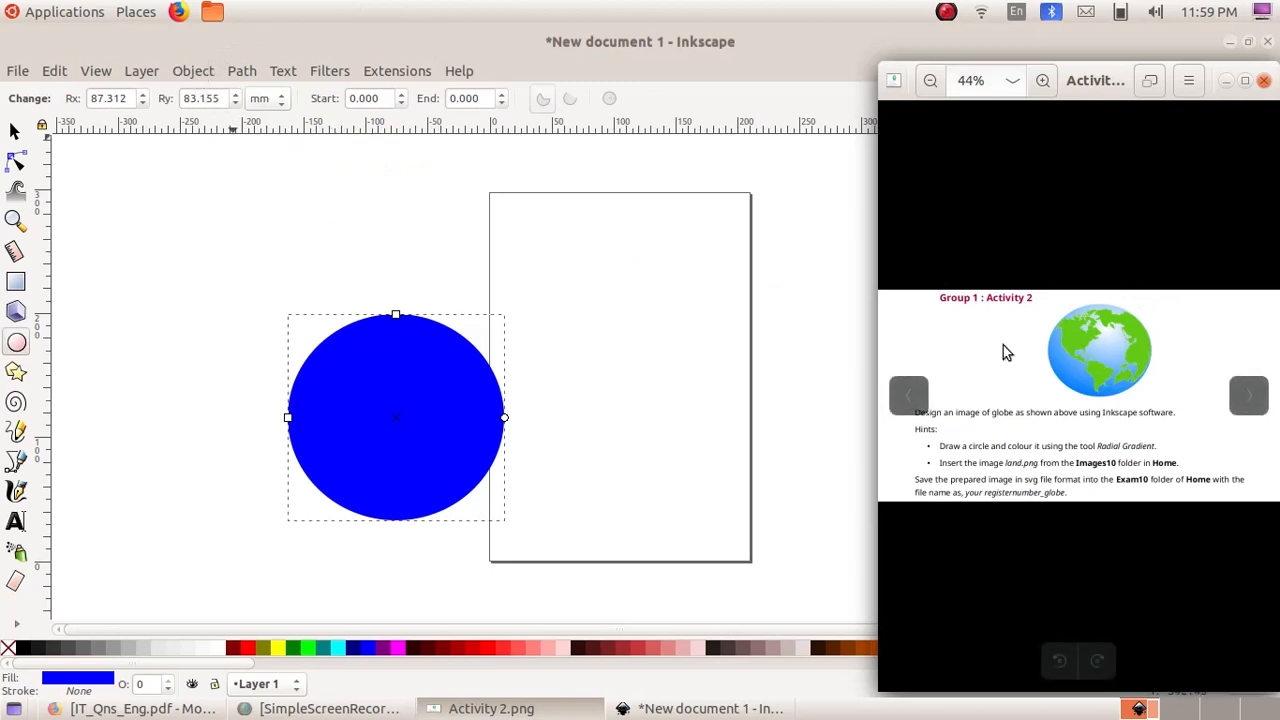
Step: Bring up the circle's fill and stroke settings to lighten it to sky blue 0097ff
click(192, 70)
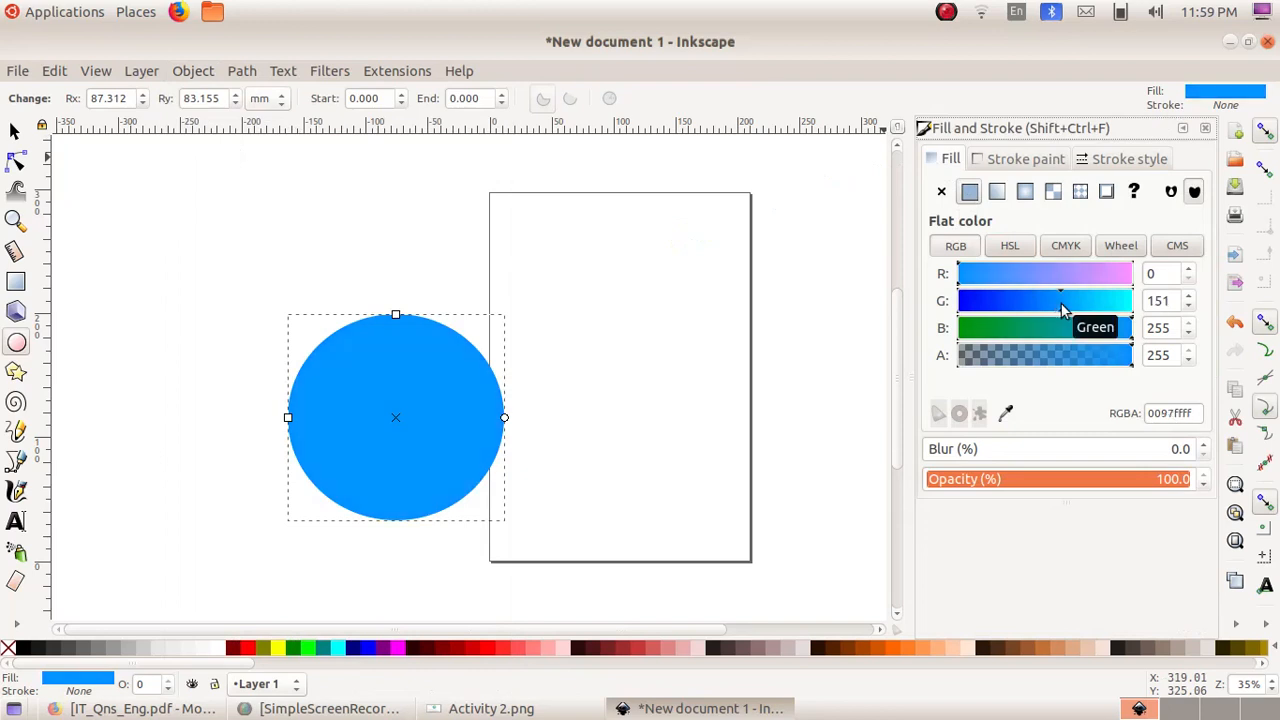
mouse_move(340, 340)
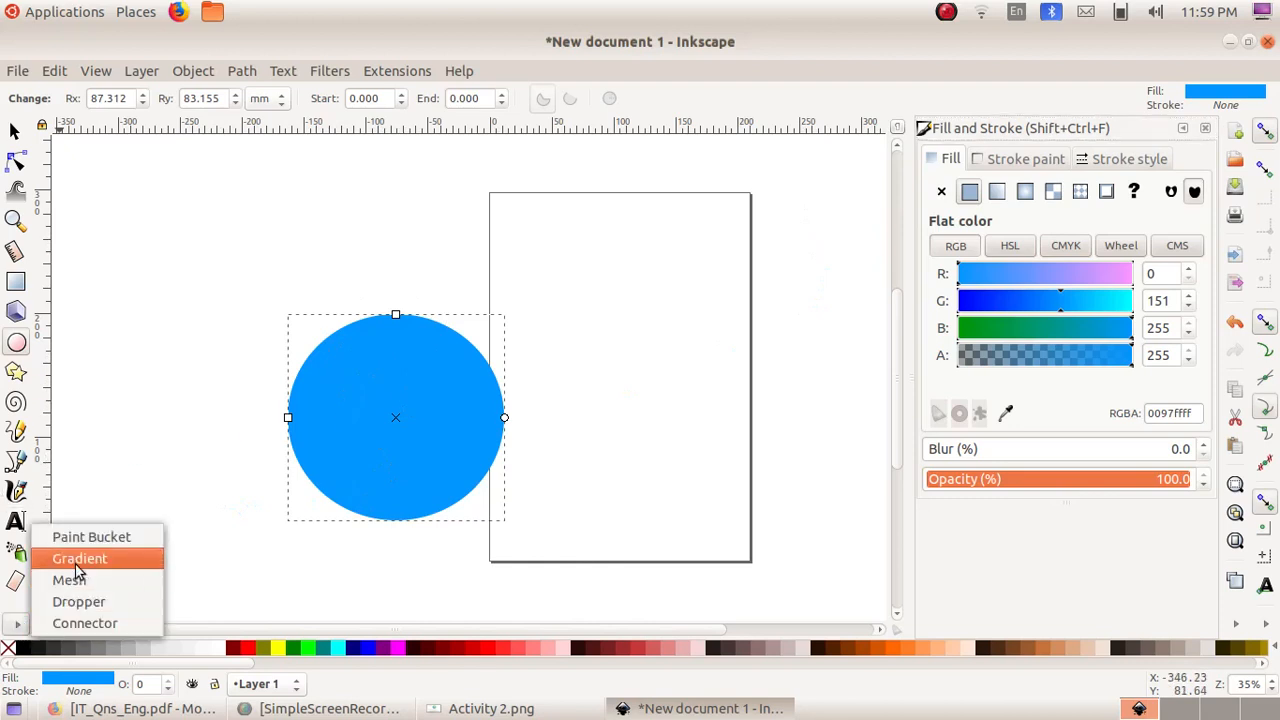
Step: Switch to the Gradient tool to shade the circle radially
click(80, 558)
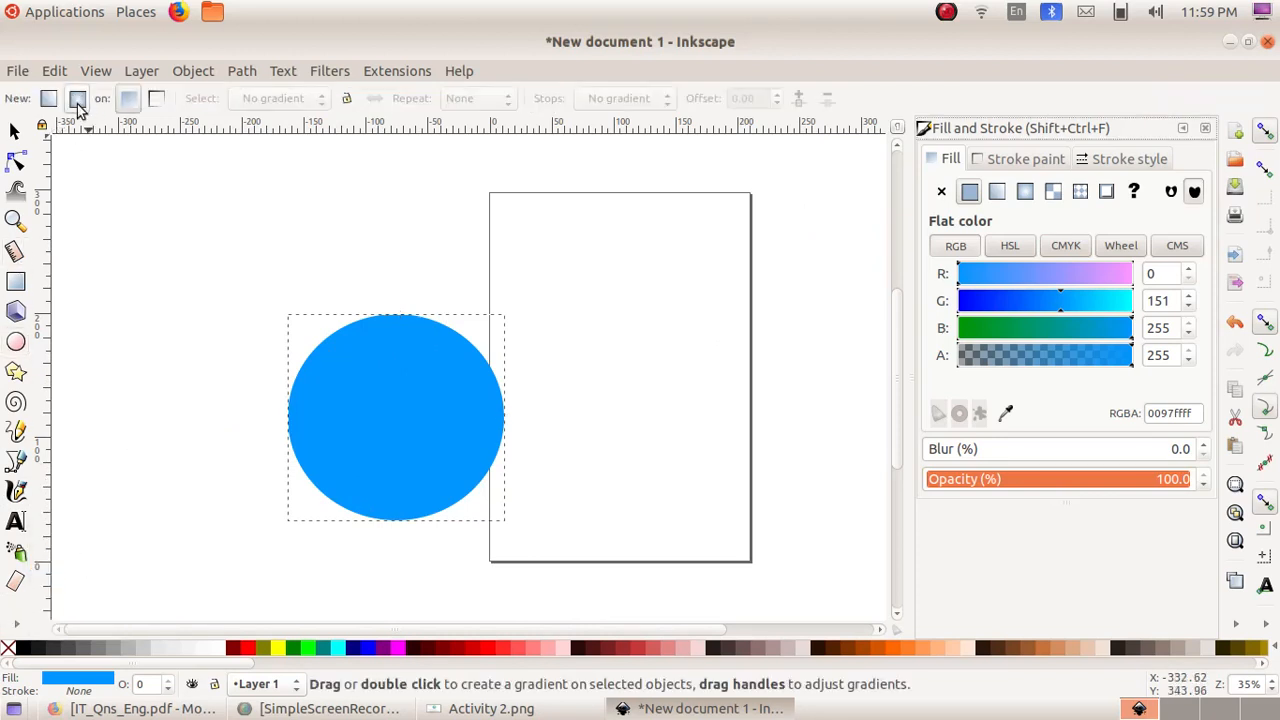
mouse_move(78, 98)
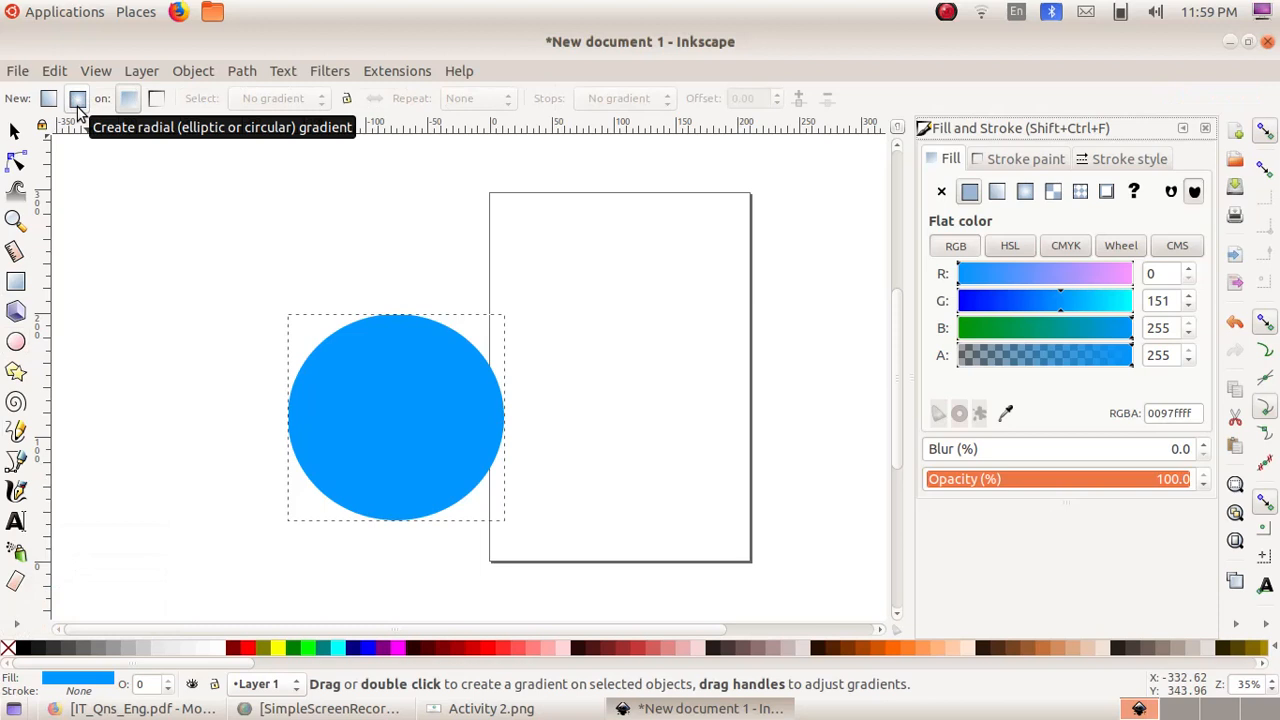
mouse_move(396, 368)
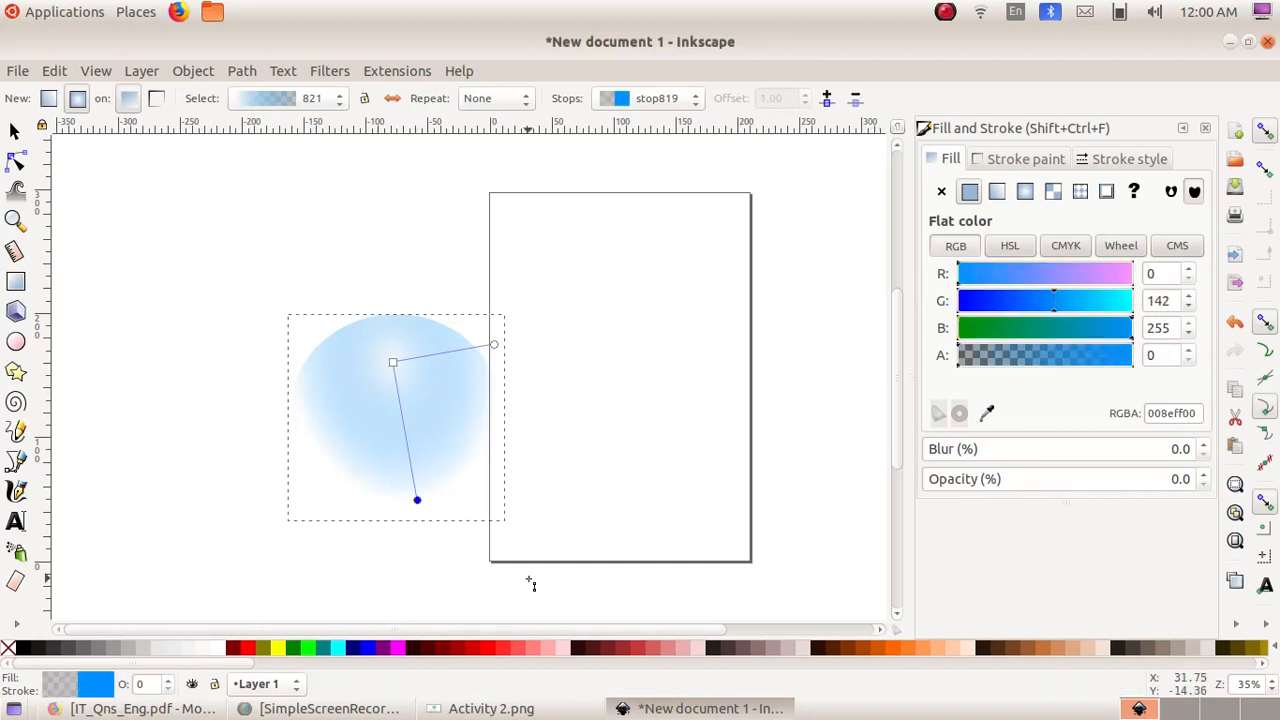
Step: Make the gradient's outer stop blue 0083ff and shorten its radius toward the centre
click(368, 648)
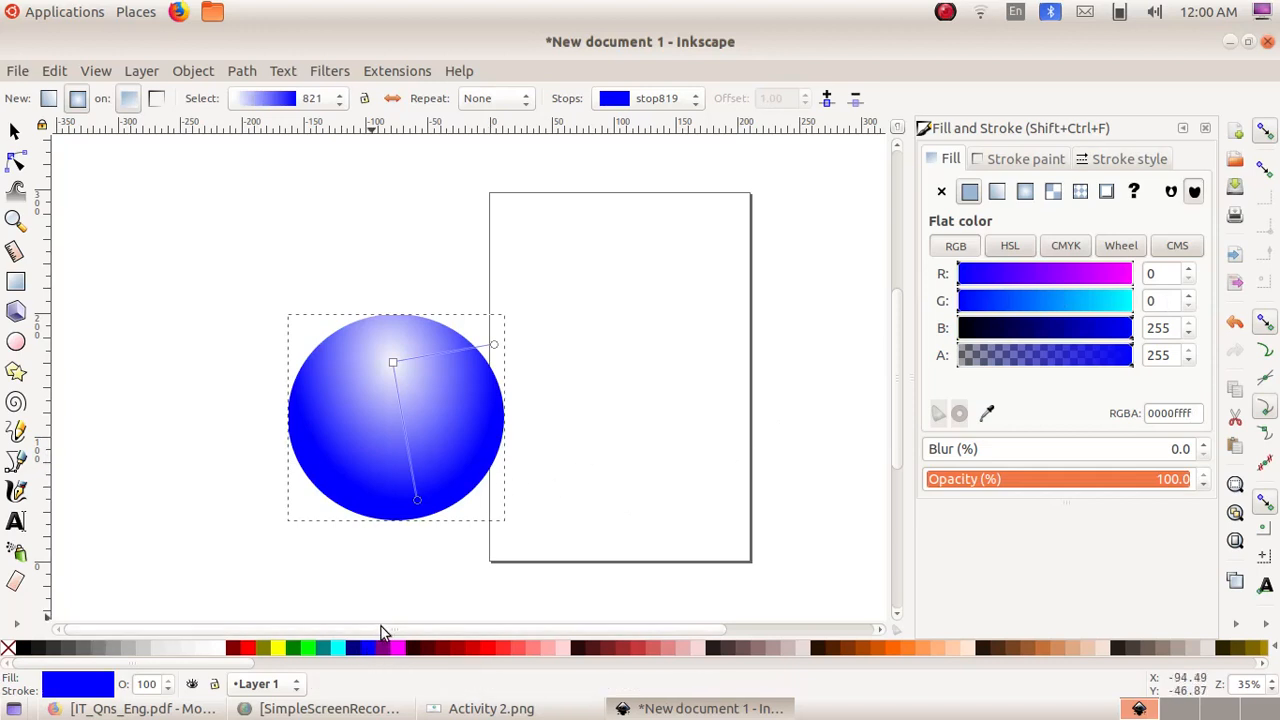
mouse_move(1050, 300)
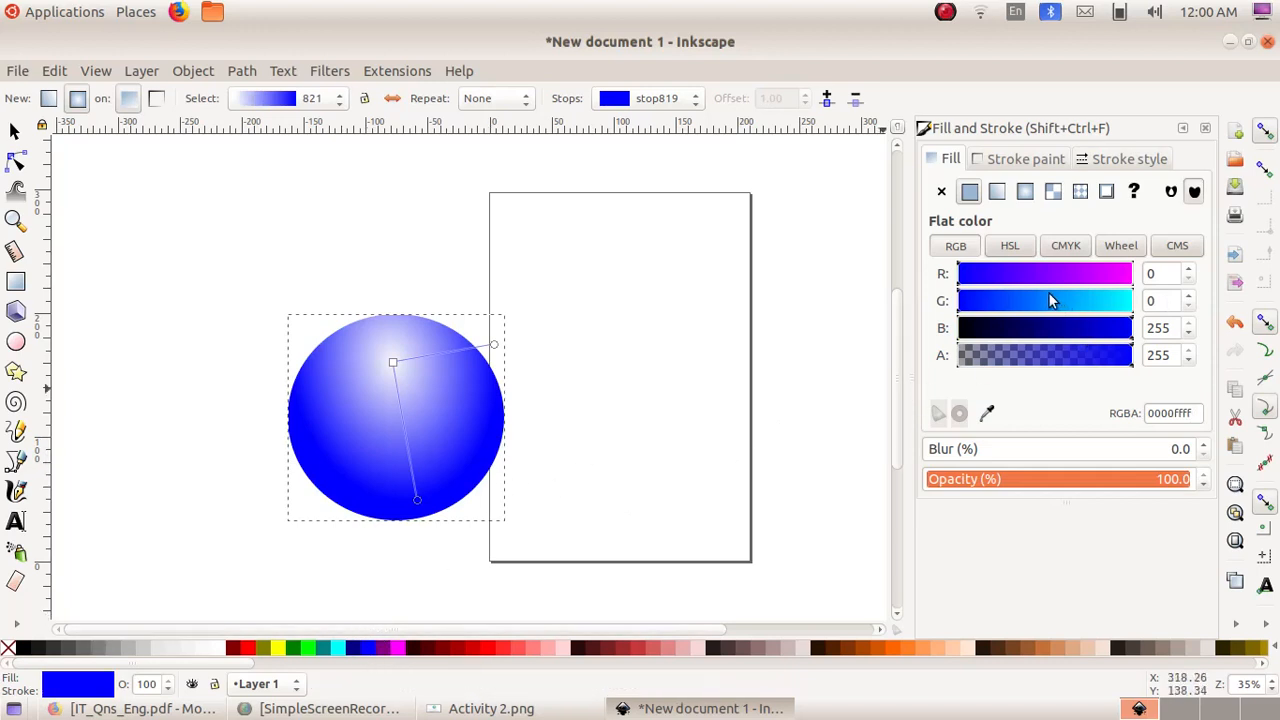
mouse_move(1044, 304)
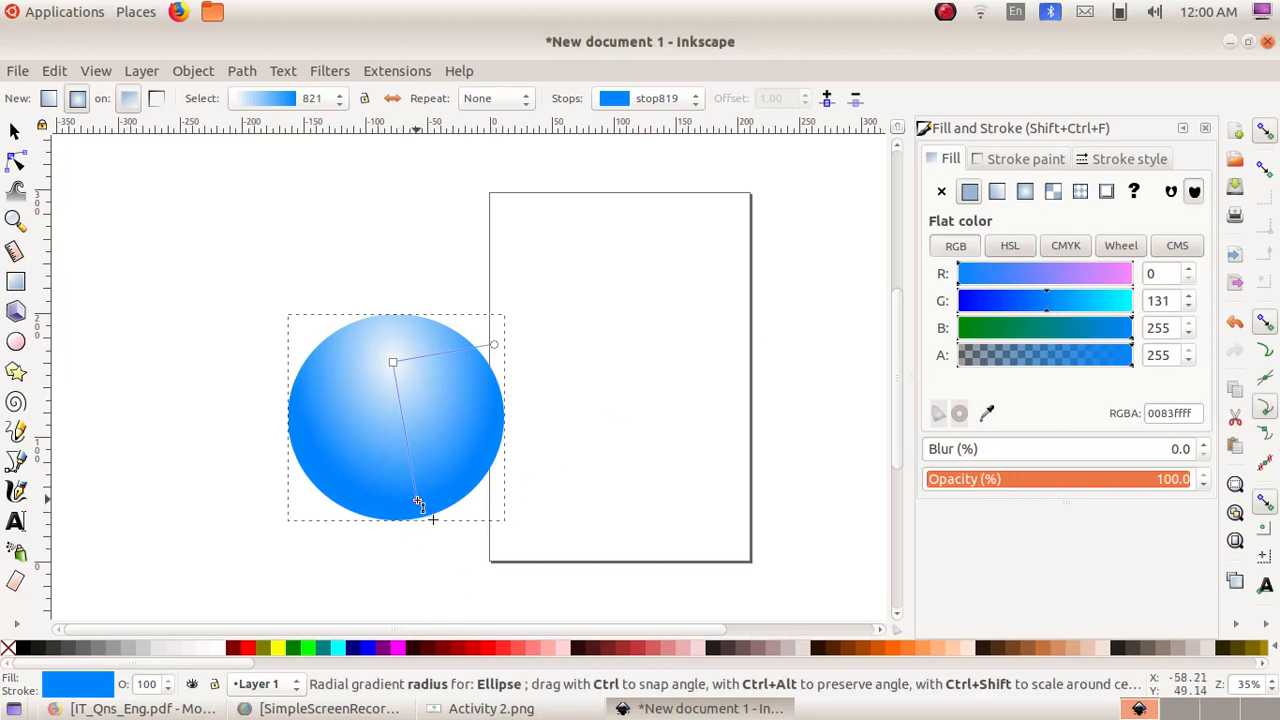
drag(418, 500, 410, 456)
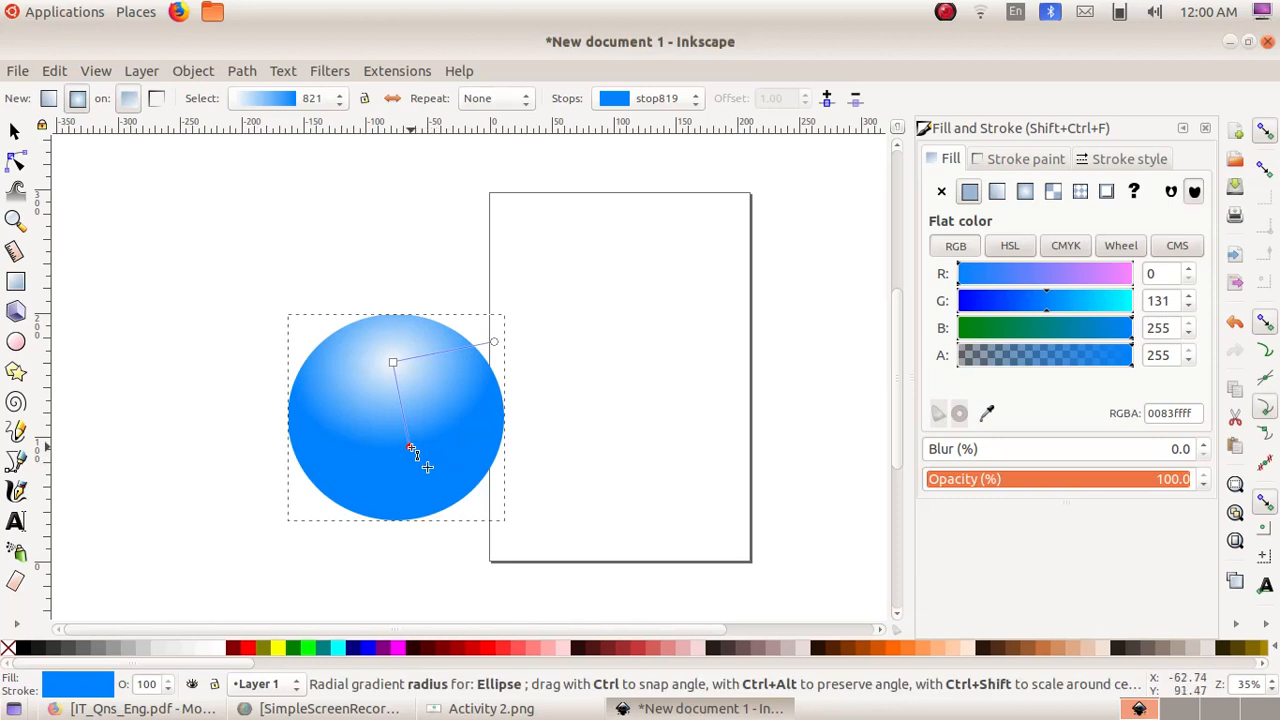
click(410, 448)
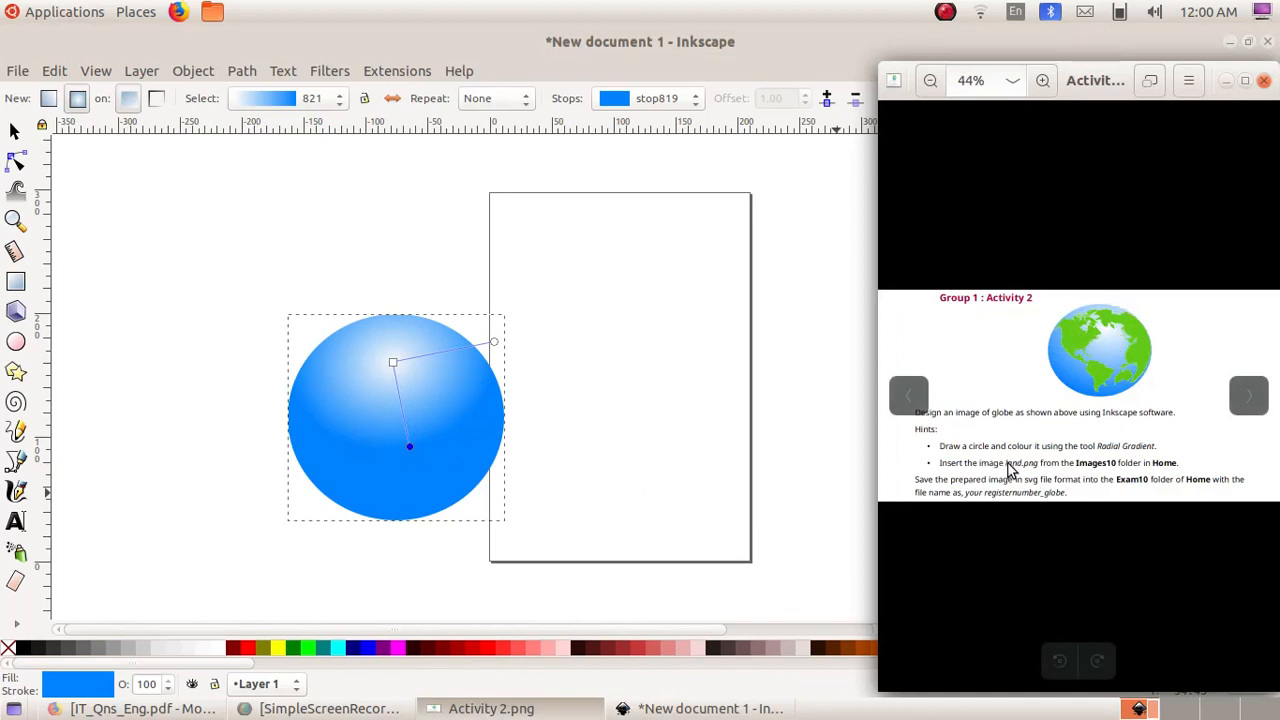
mouse_move(1032, 362)
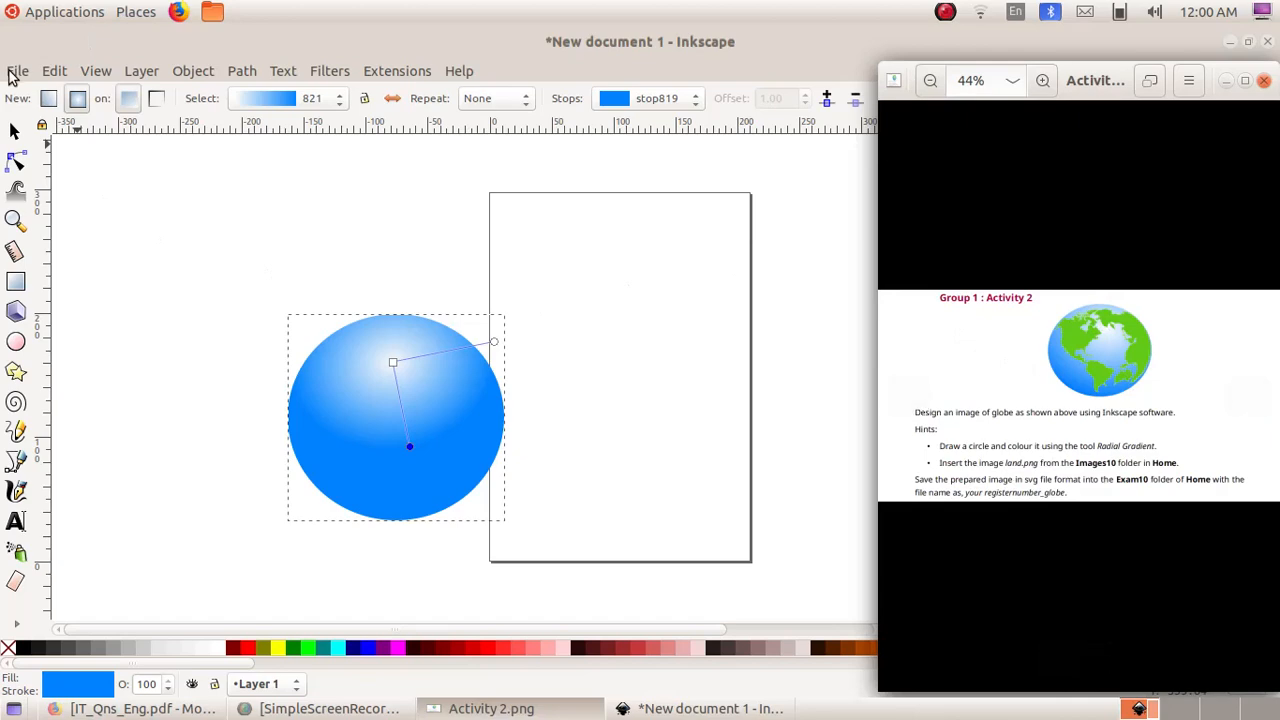
Step: Import land.png from dell > Resources > Images10
click(16, 70)
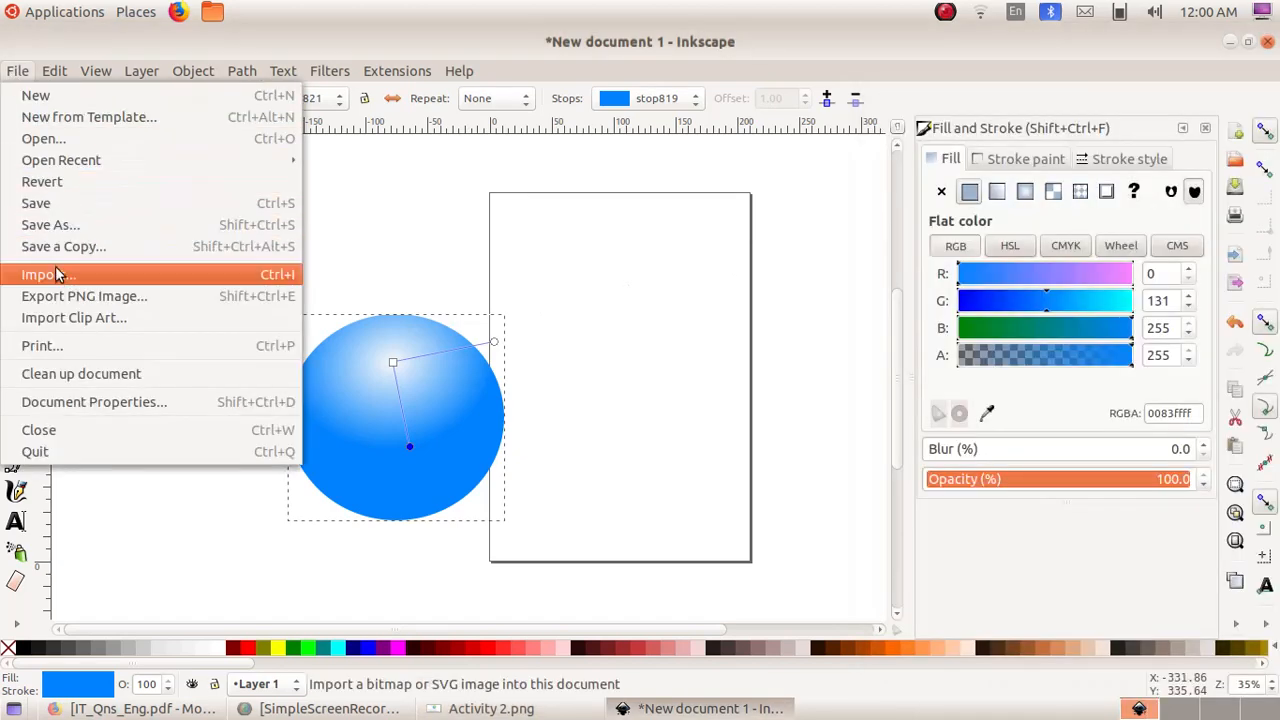
click(48, 274)
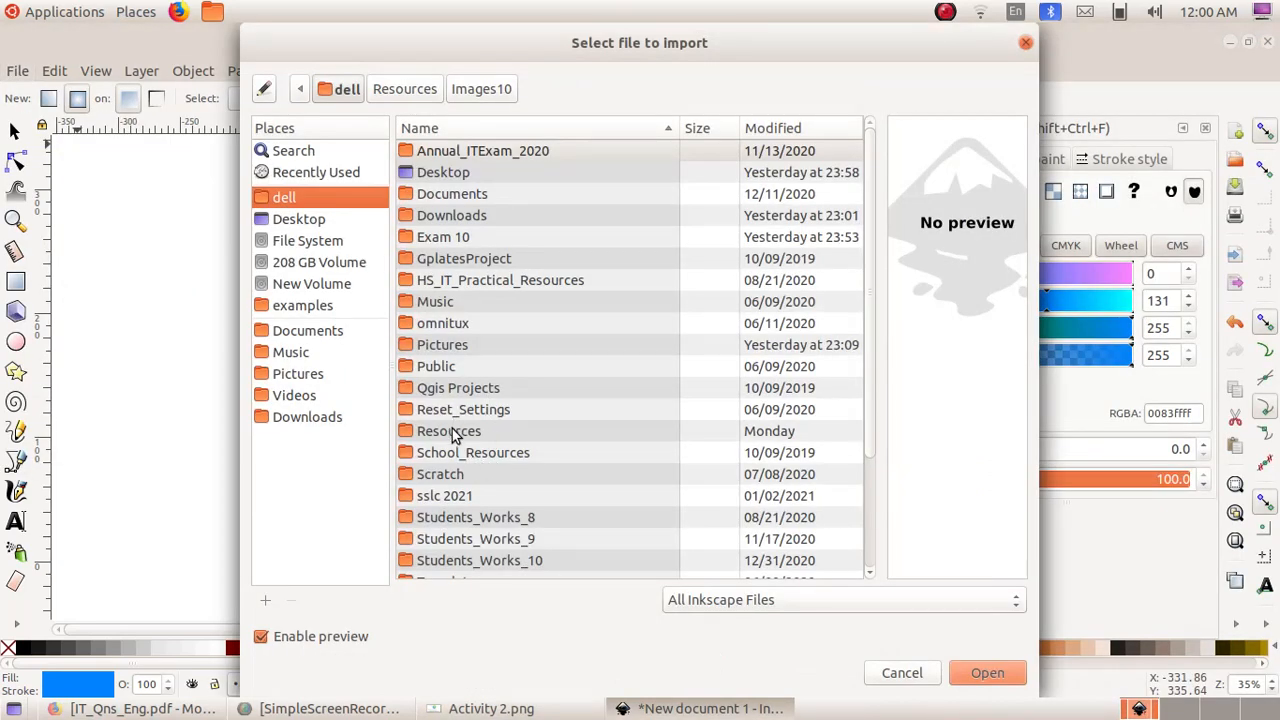
double_click(448, 430)
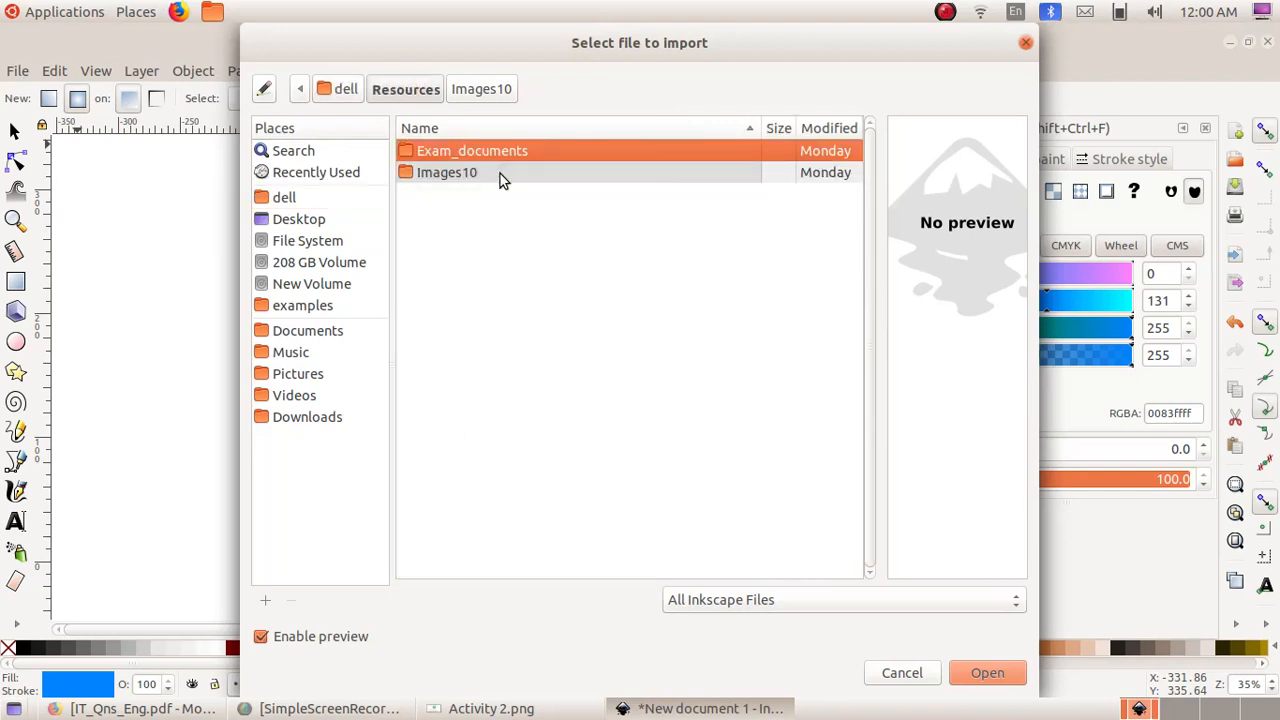
double_click(448, 172)
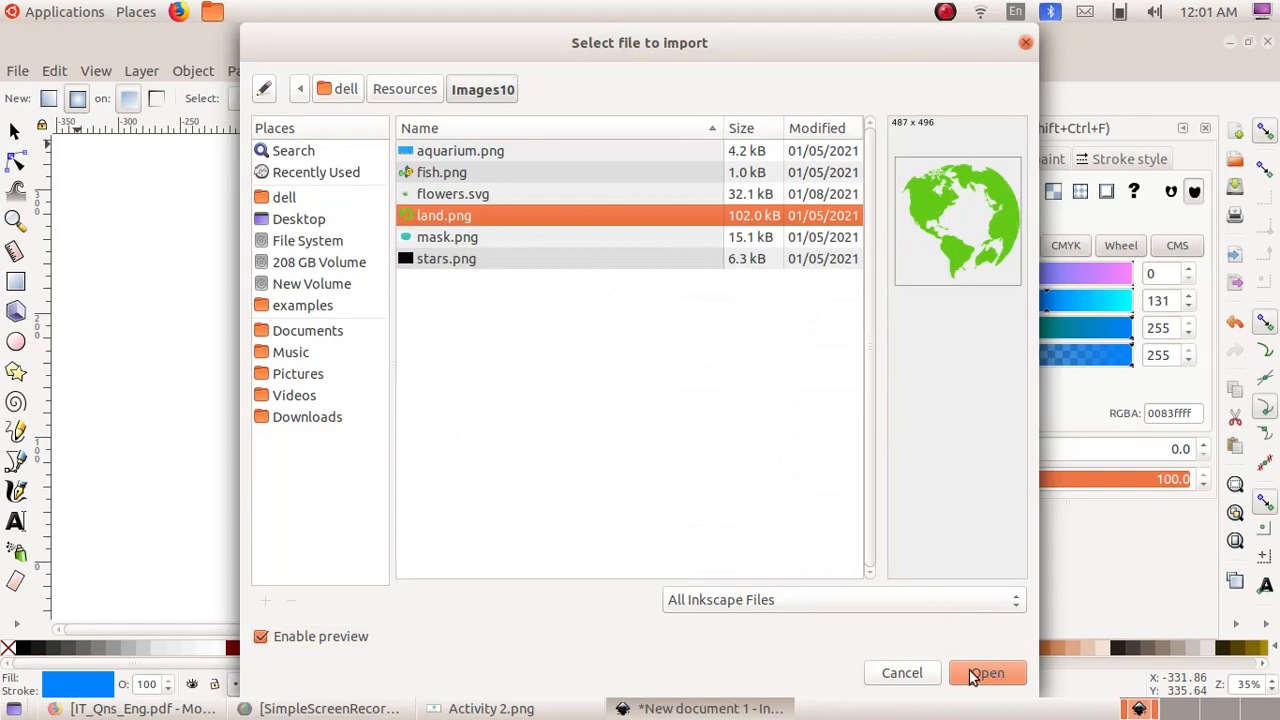
click(986, 672)
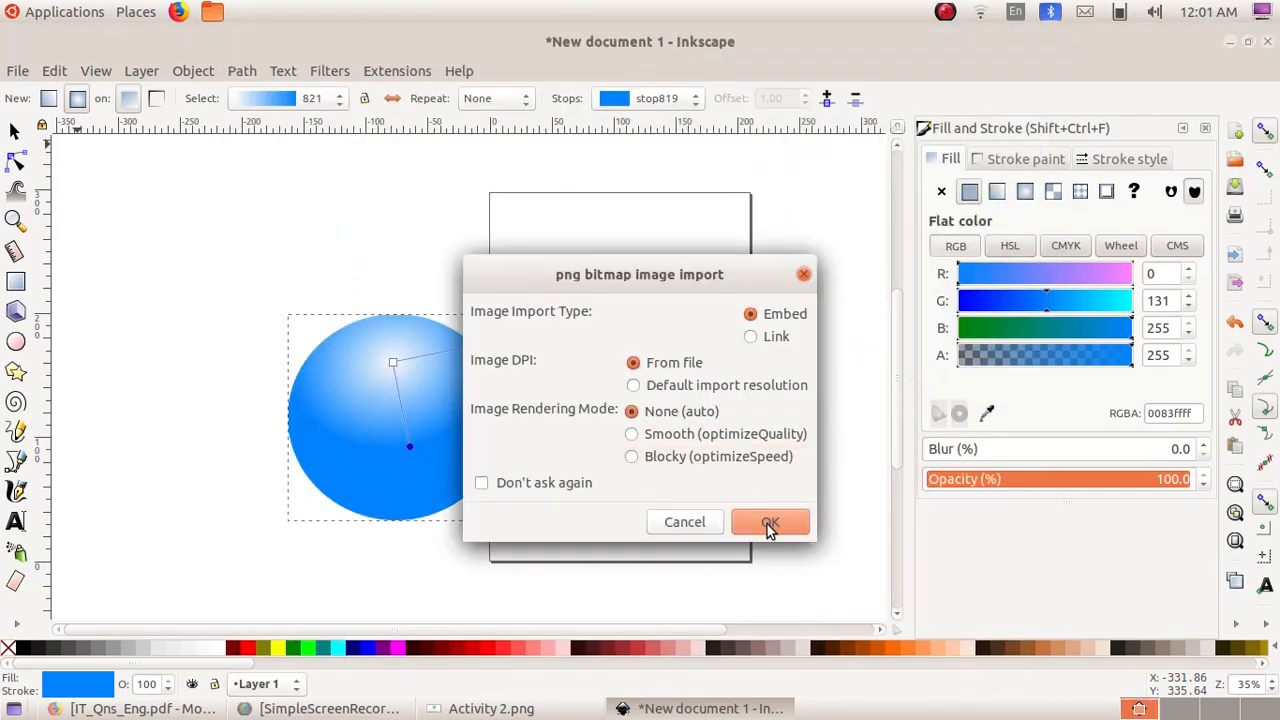
Step: Embed the land bitmap and drag the continents over the blue circle
click(770, 522)
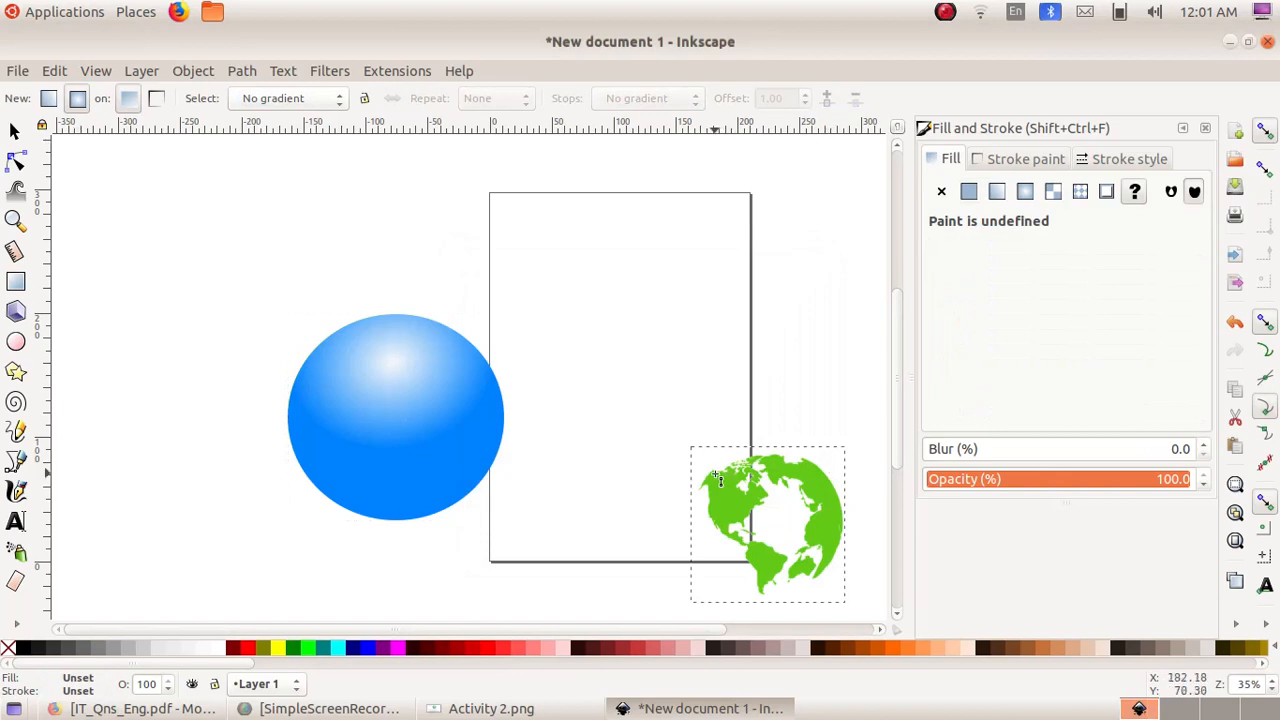
mouse_move(520, 396)
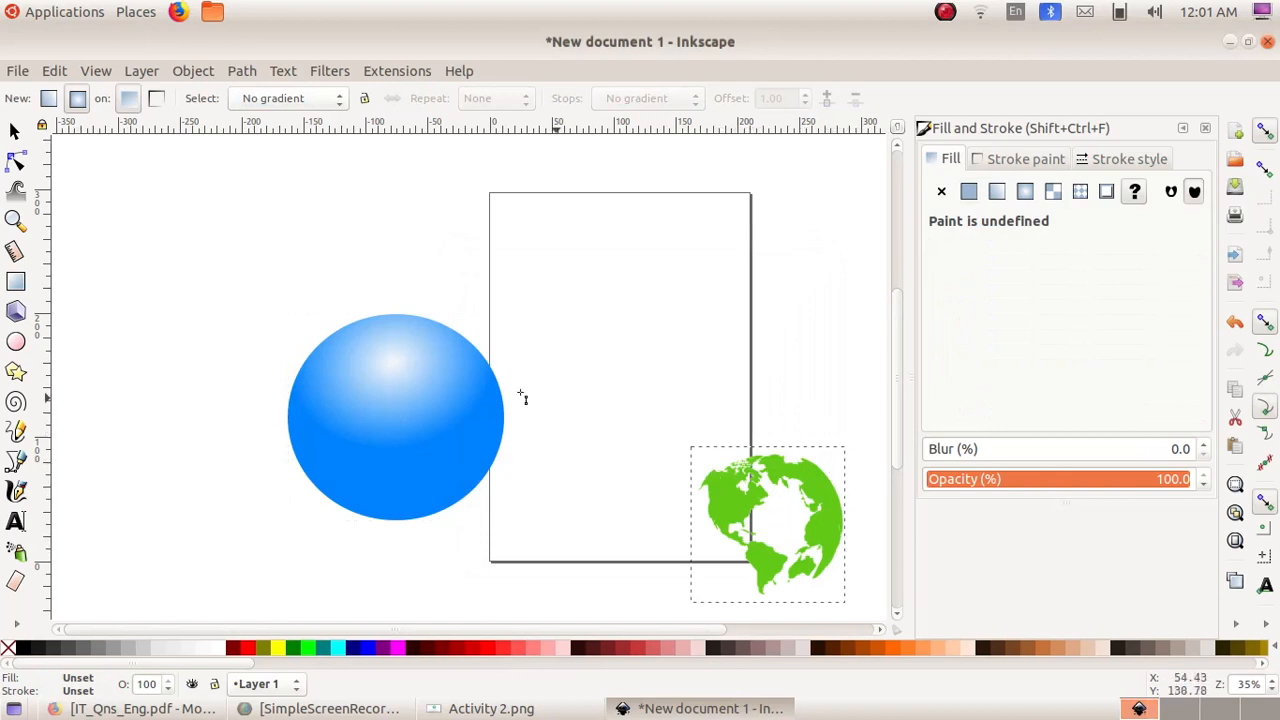
mouse_move(16, 132)
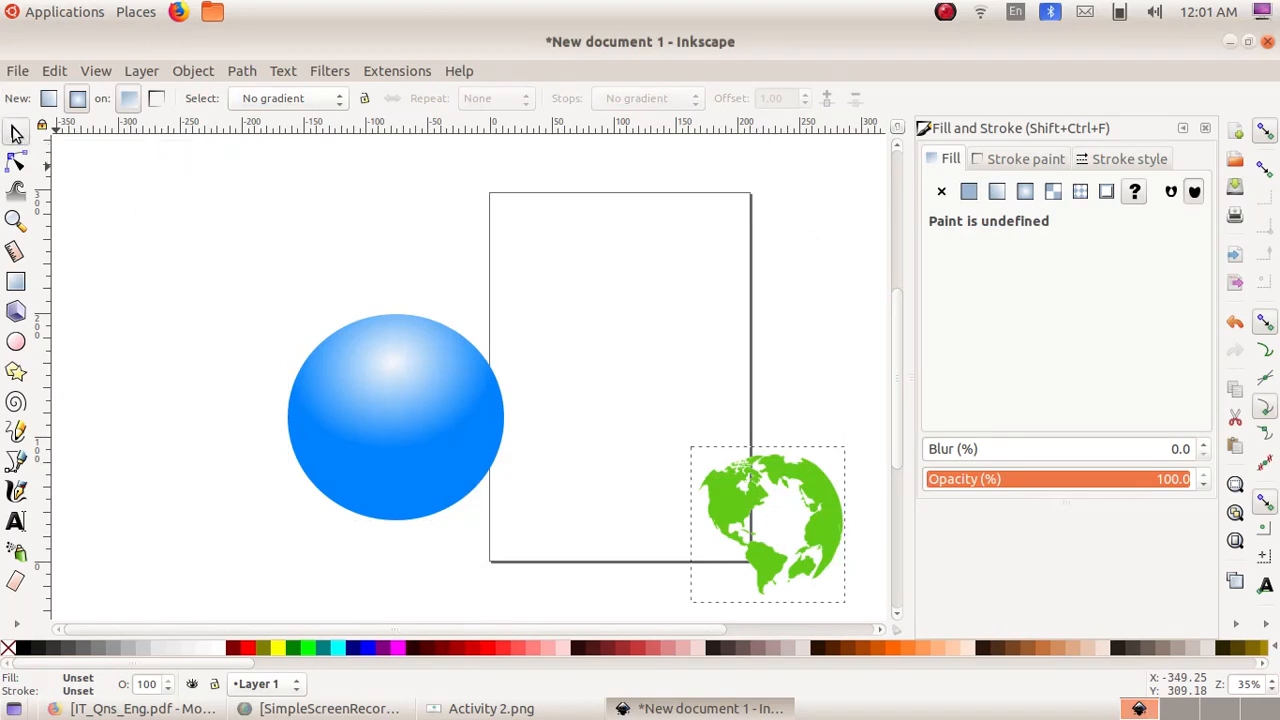
click(768, 520)
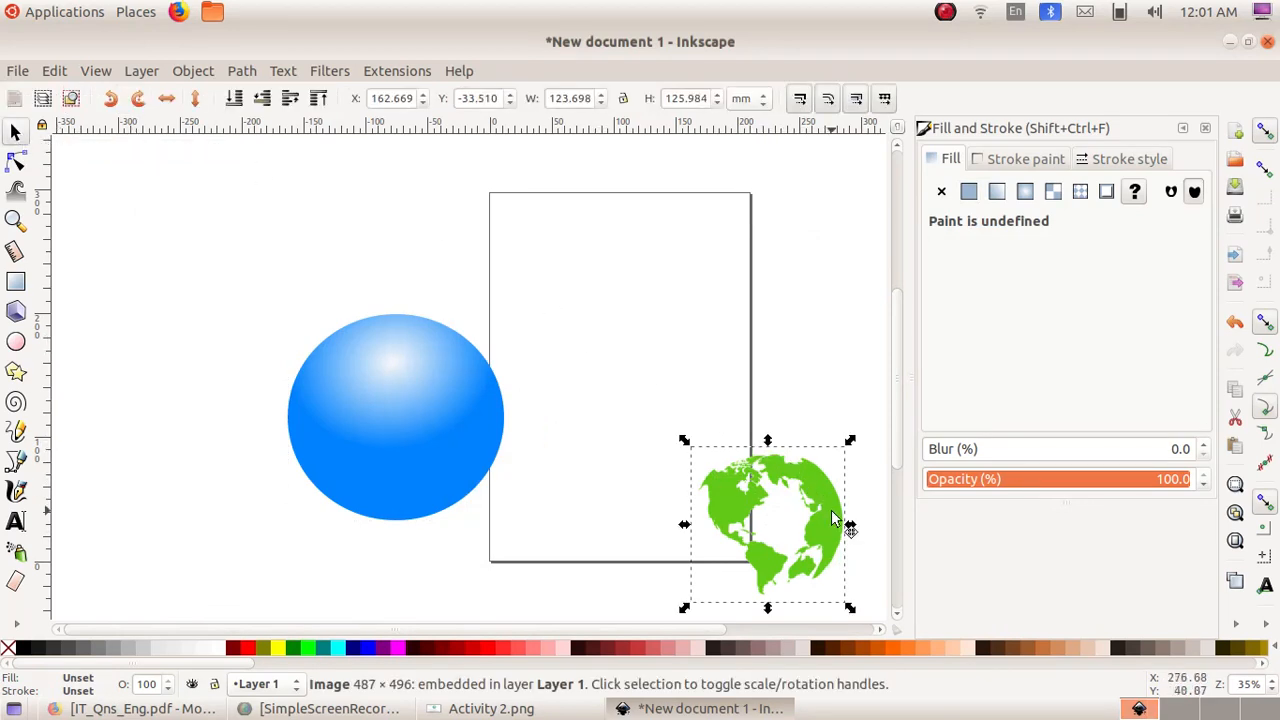
drag(768, 520, 398, 404)
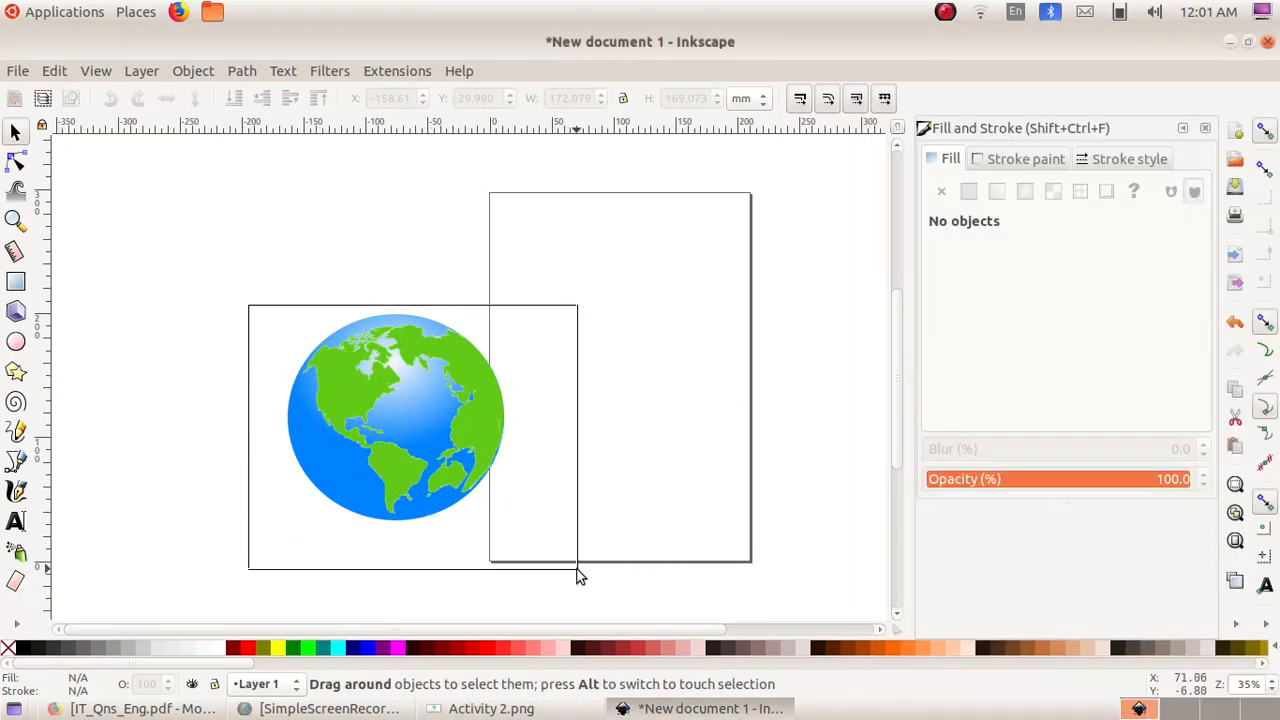
Step: Group the circle and land image and move the globe onto the page
click(192, 72)
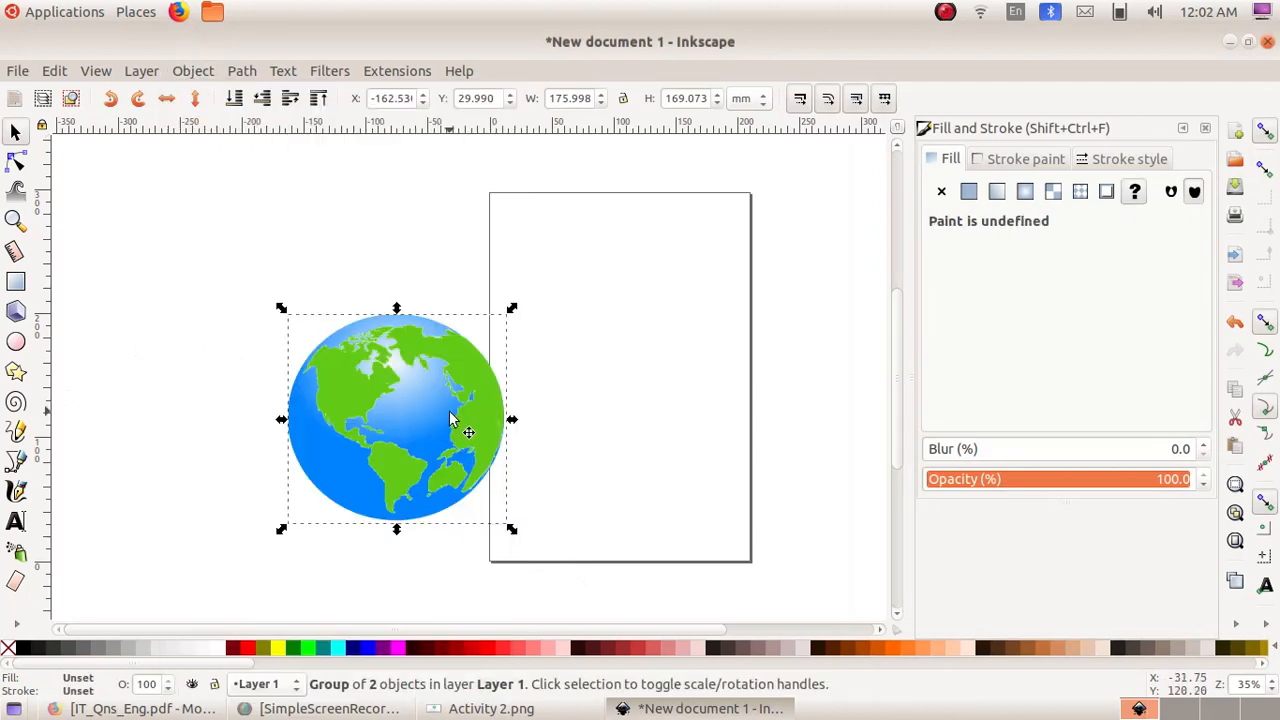
mouse_move(408, 414)
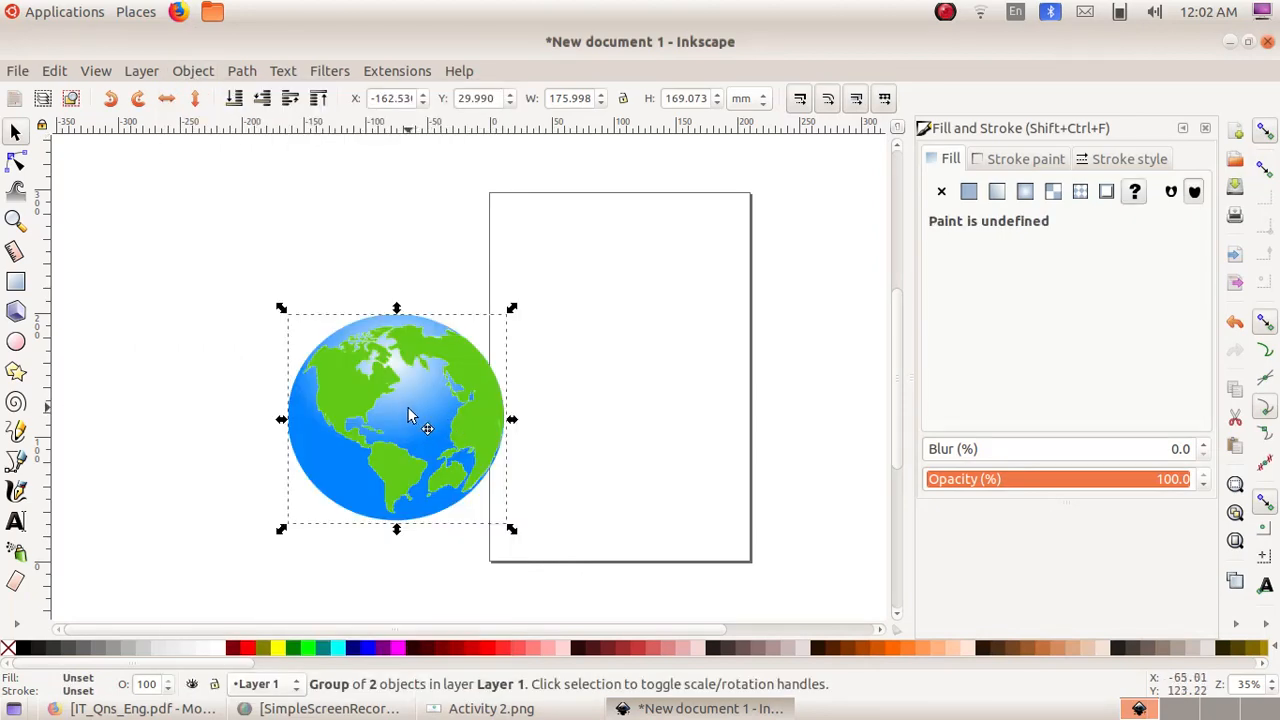
drag(408, 418, 644, 388)
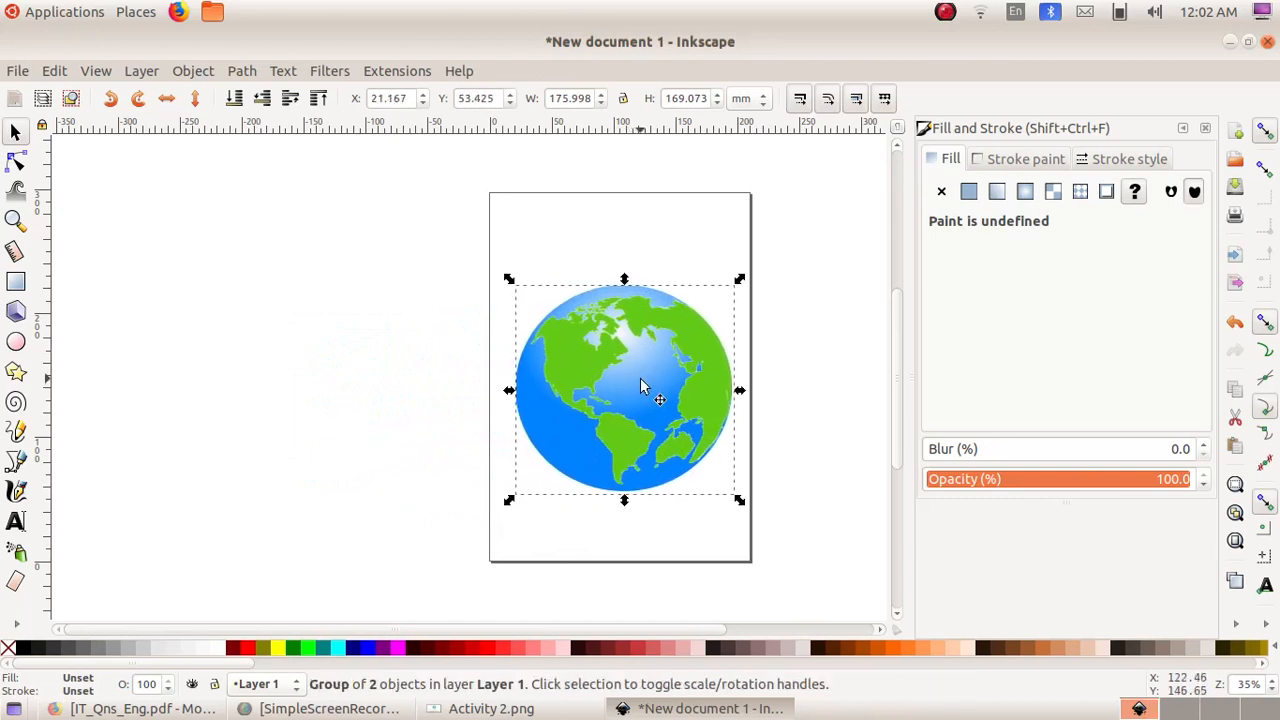
click(698, 540)
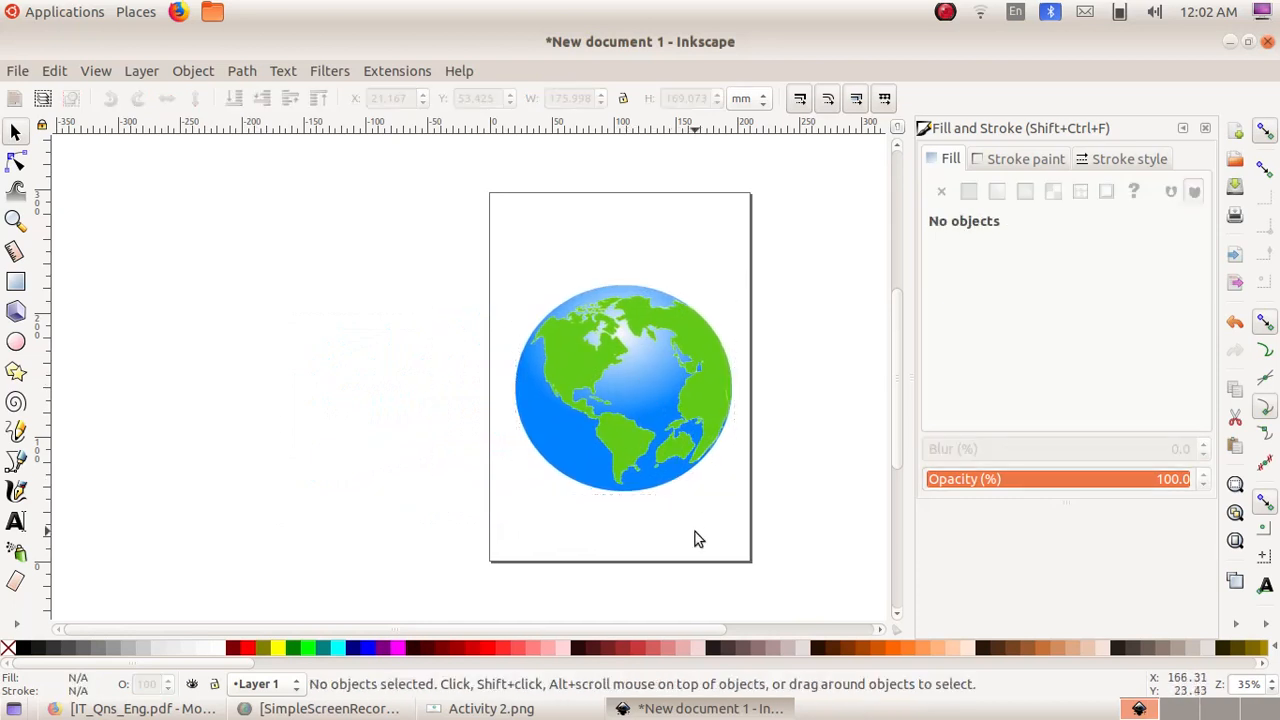
mouse_move(232, 228)
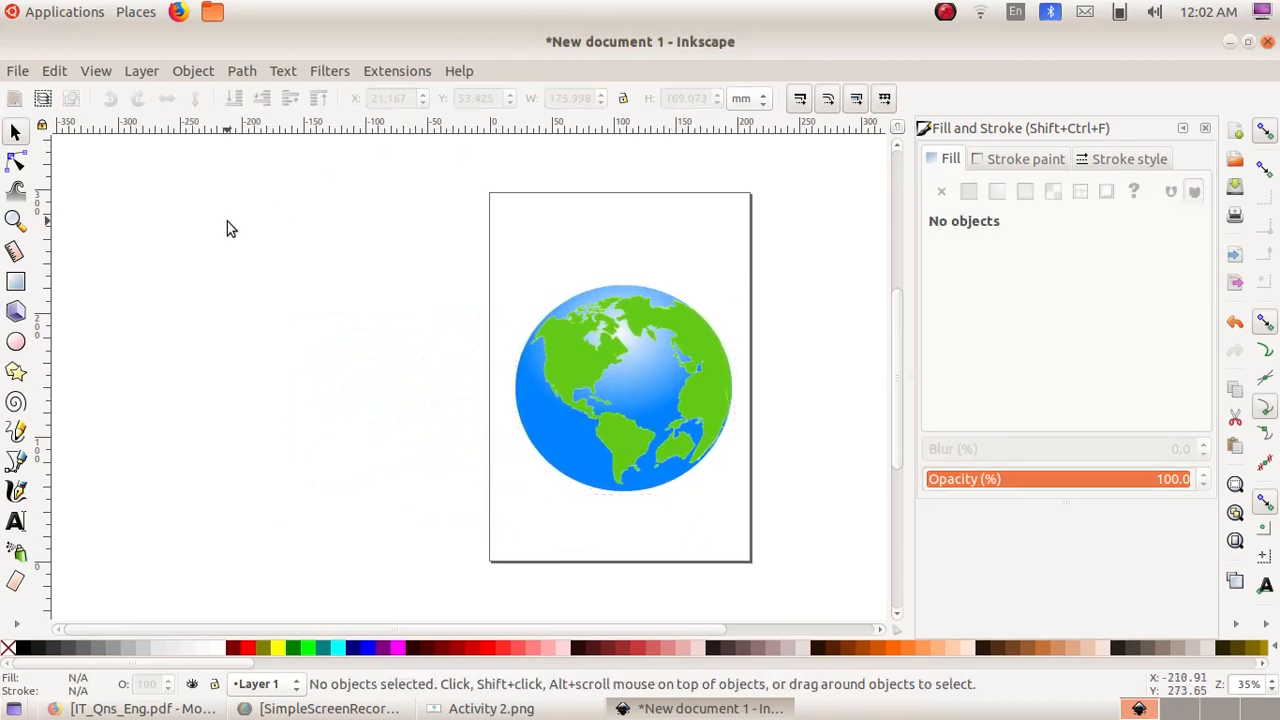
Step: Resize the page to fit the globe via Document Properties, then view the activity sheet
click(16, 70)
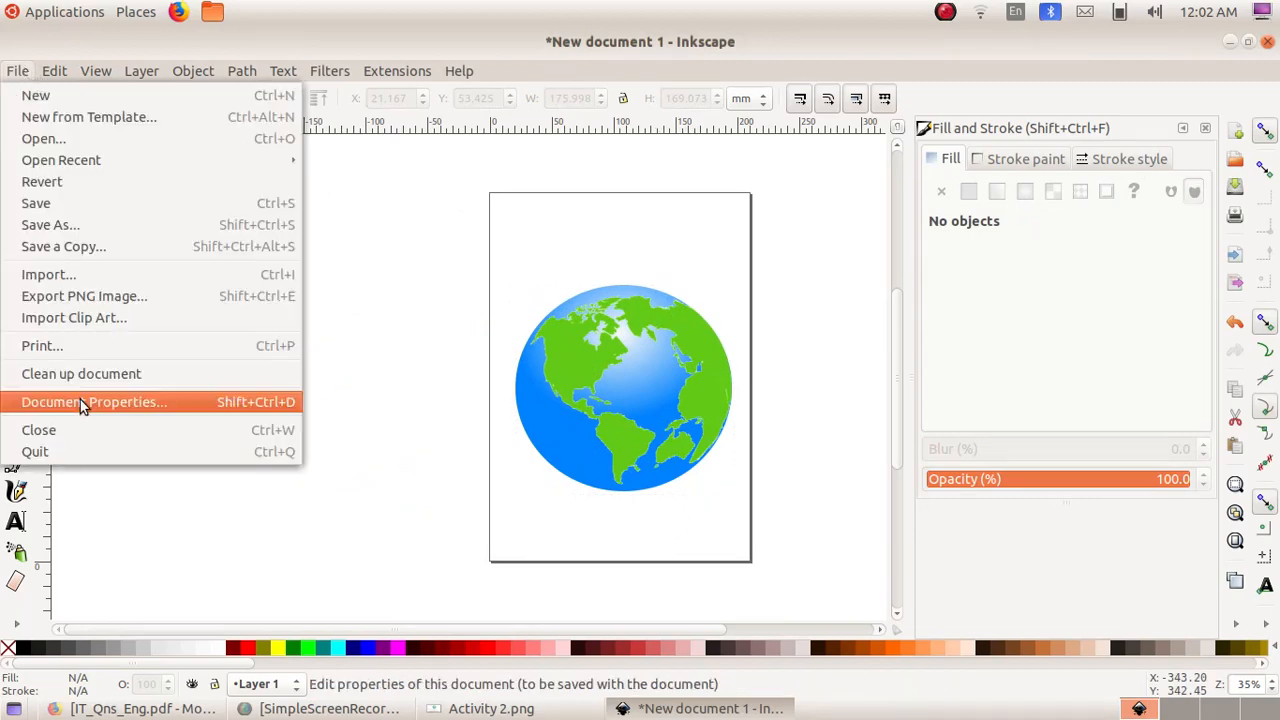
click(92, 400)
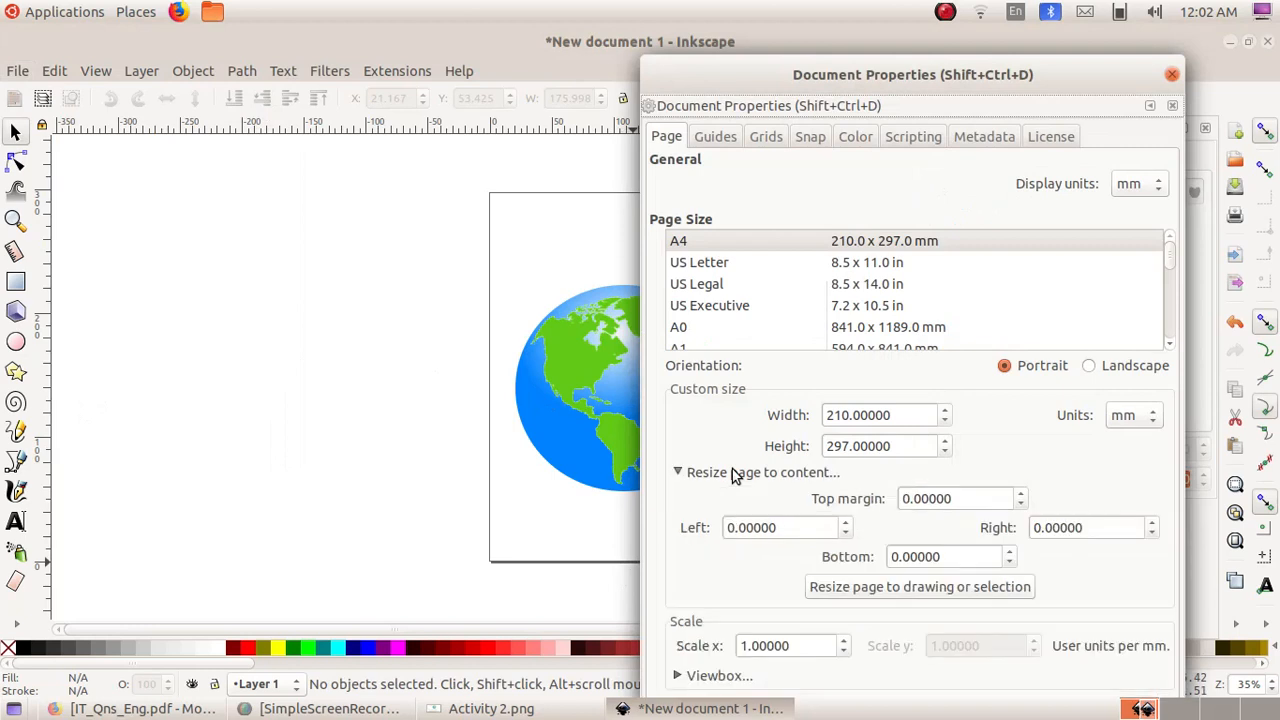
mouse_move(904, 604)
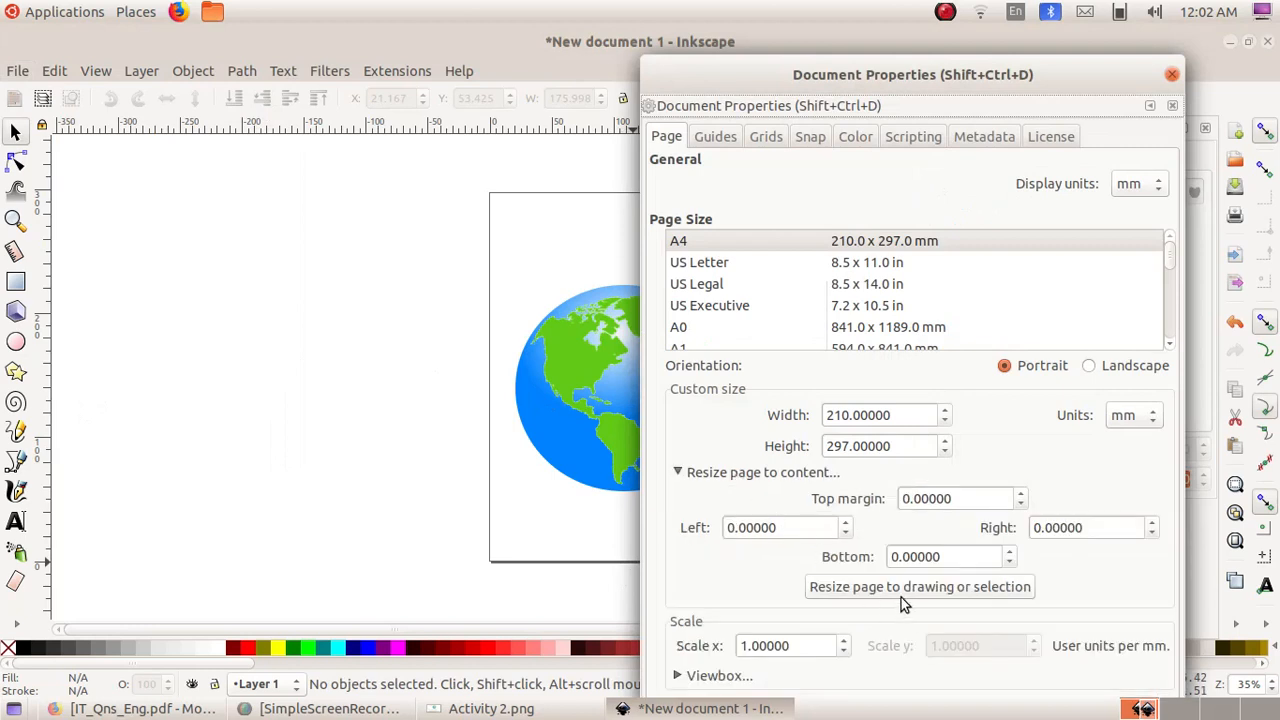
mouse_move(904, 590)
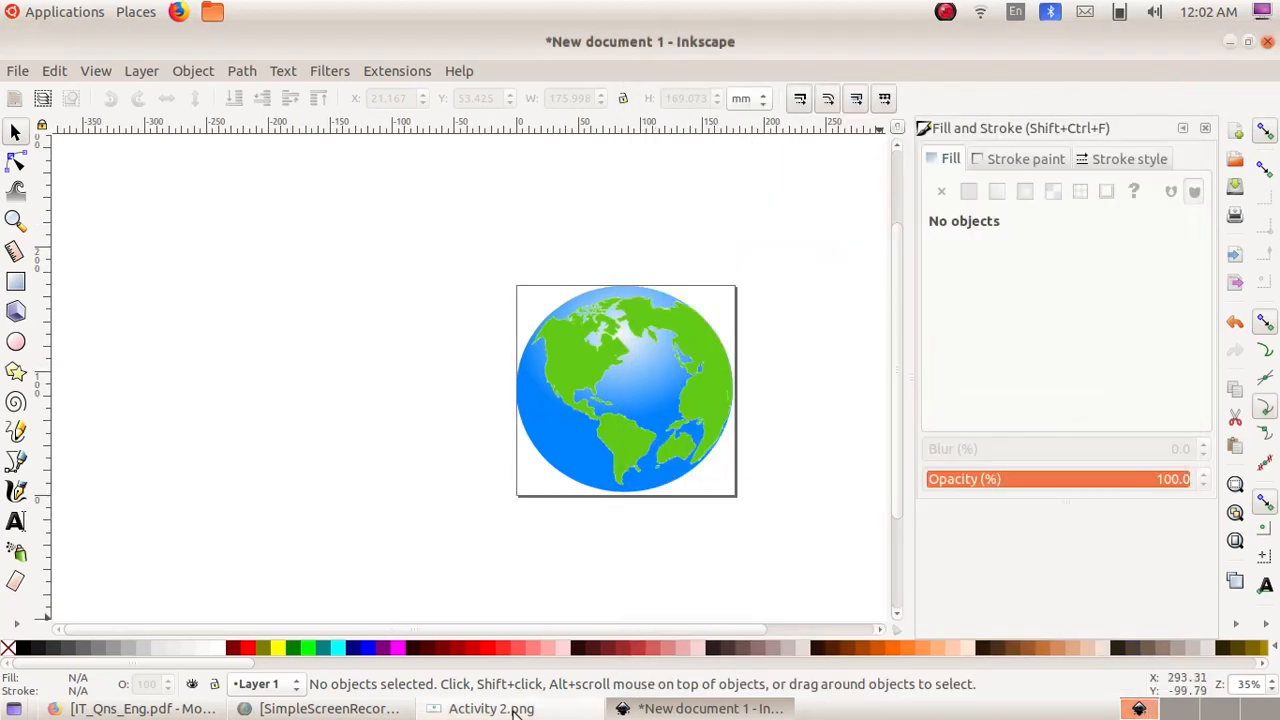
click(490, 708)
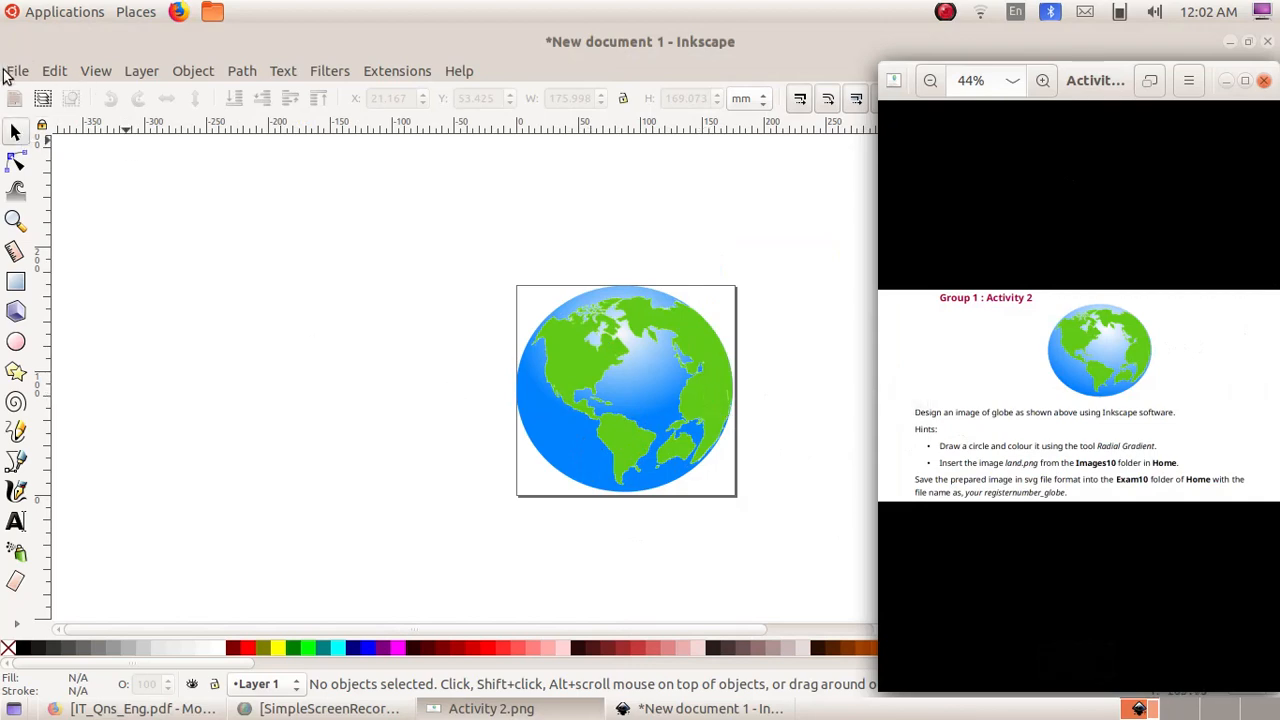
Step: Save the drawing as Activity 2.svg in the Exam 10 folder
click(16, 70)
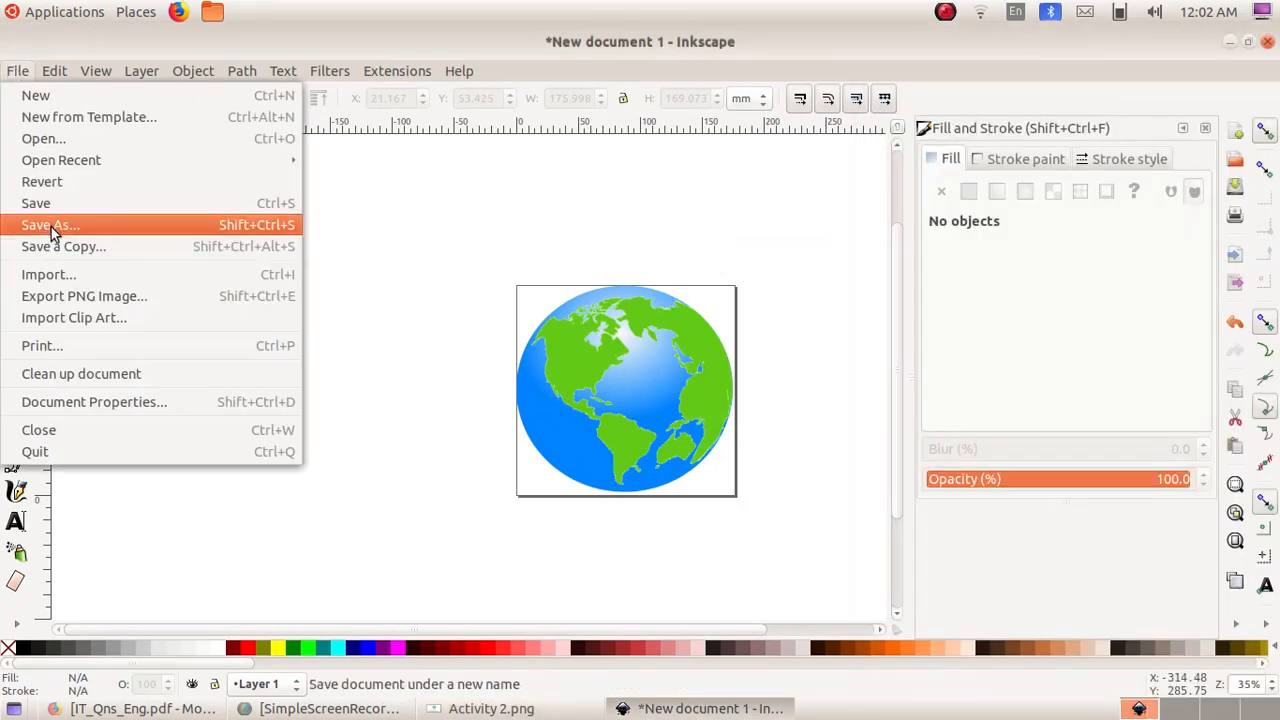
click(48, 224)
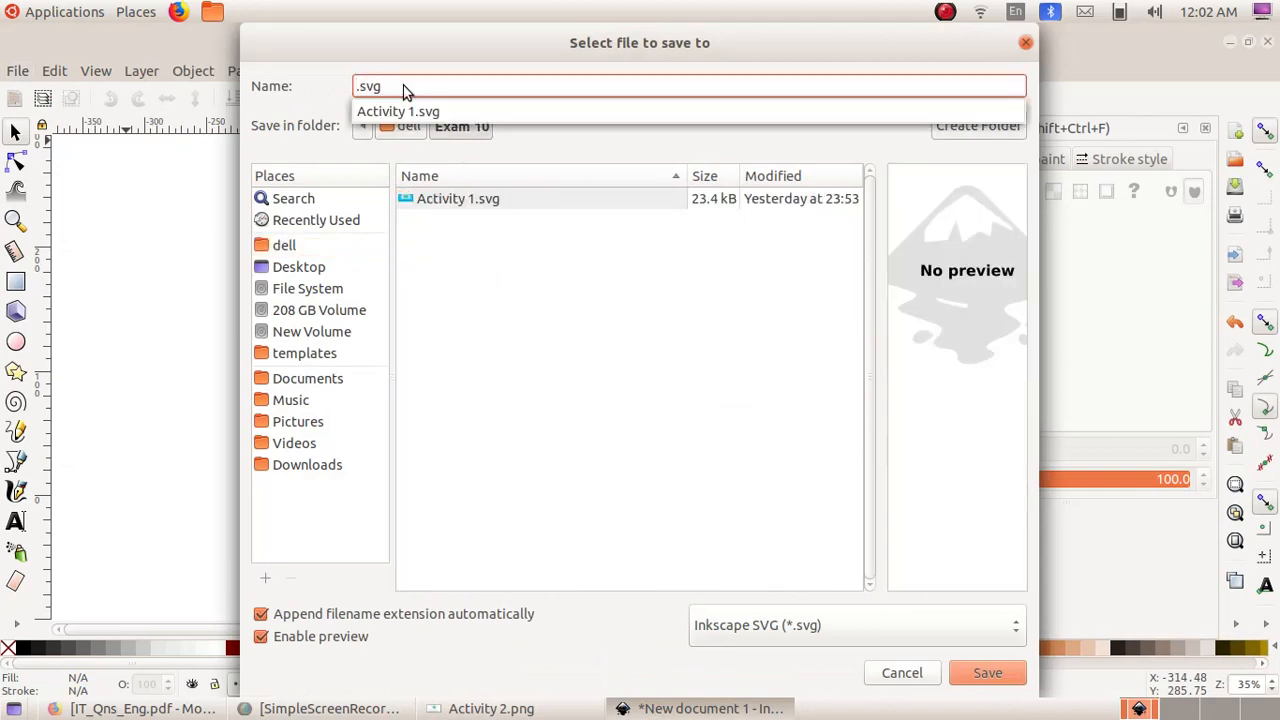
text(Activity 2)
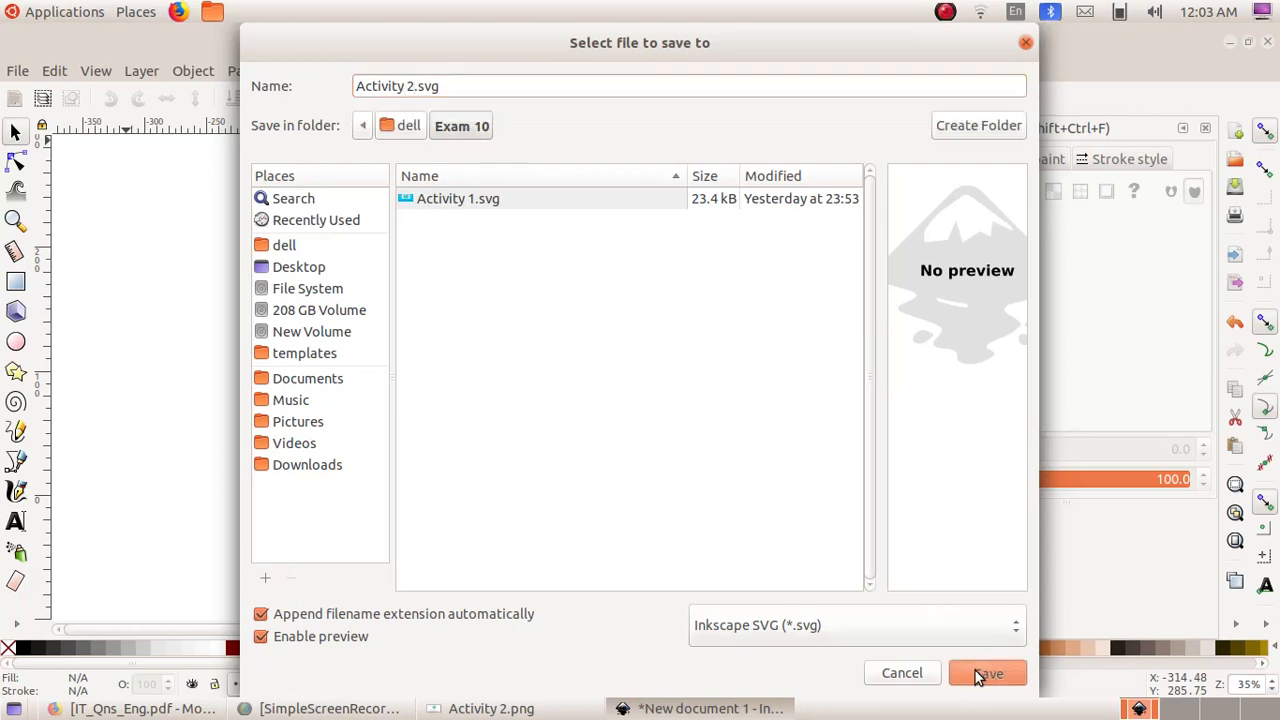
click(988, 672)
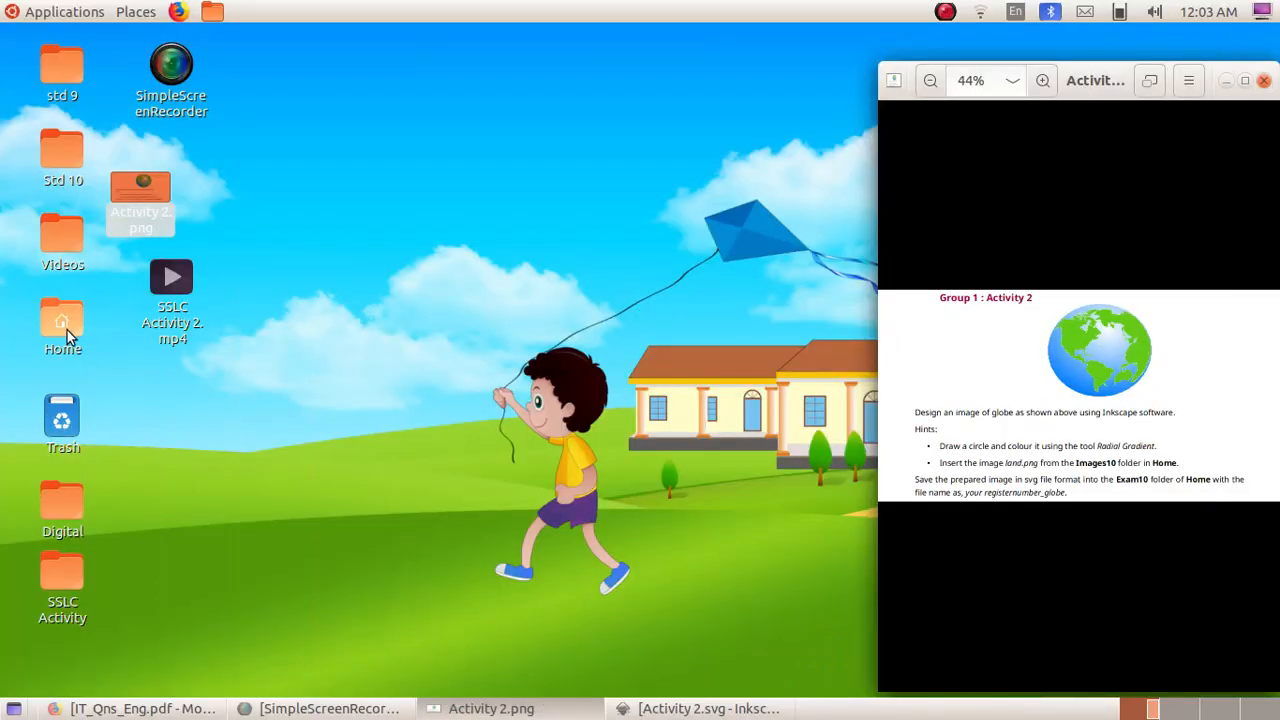
Step: From Home, go into the Exam 10 folder and view the saved Activity 2.svg globe
double_click(62, 324)
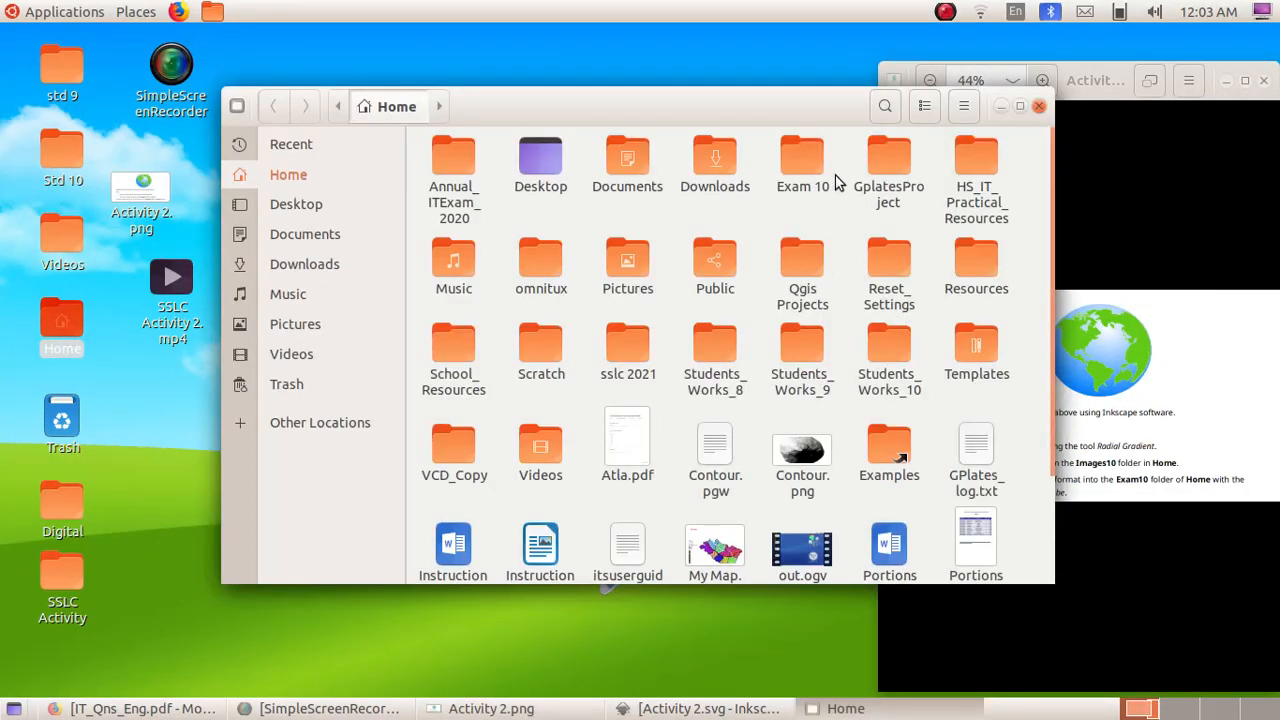
double_click(802, 160)
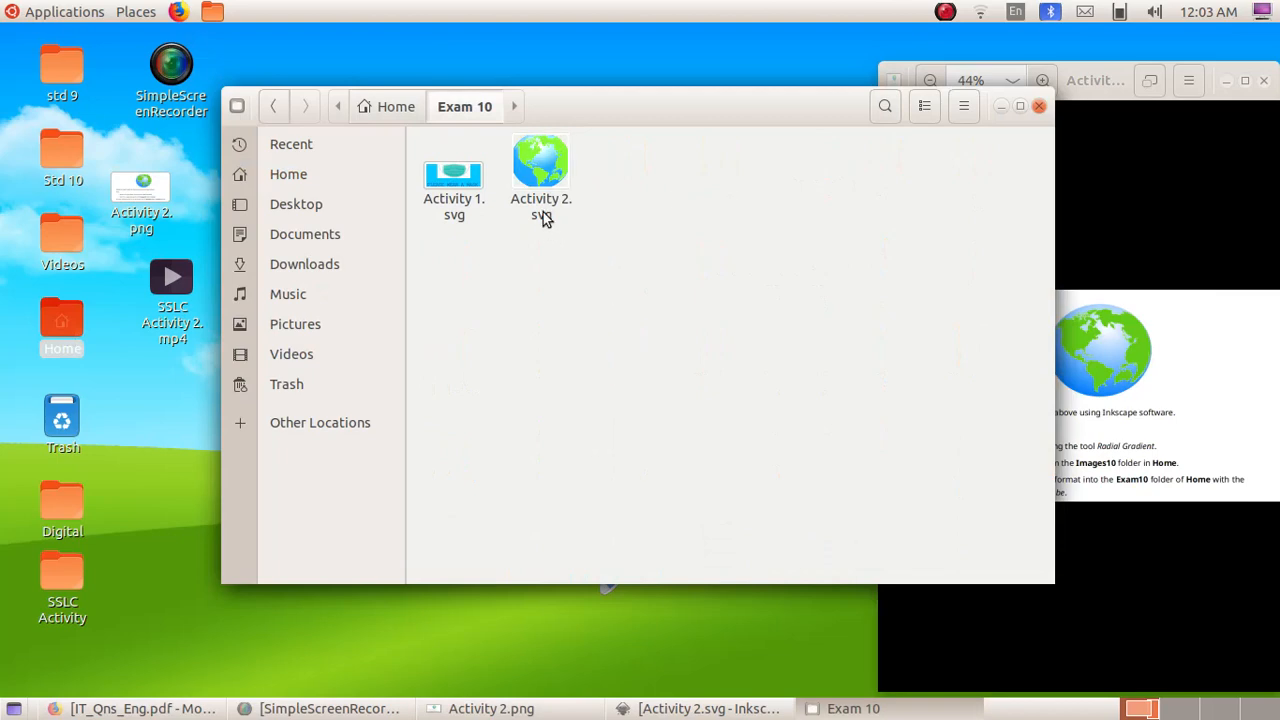
double_click(540, 176)
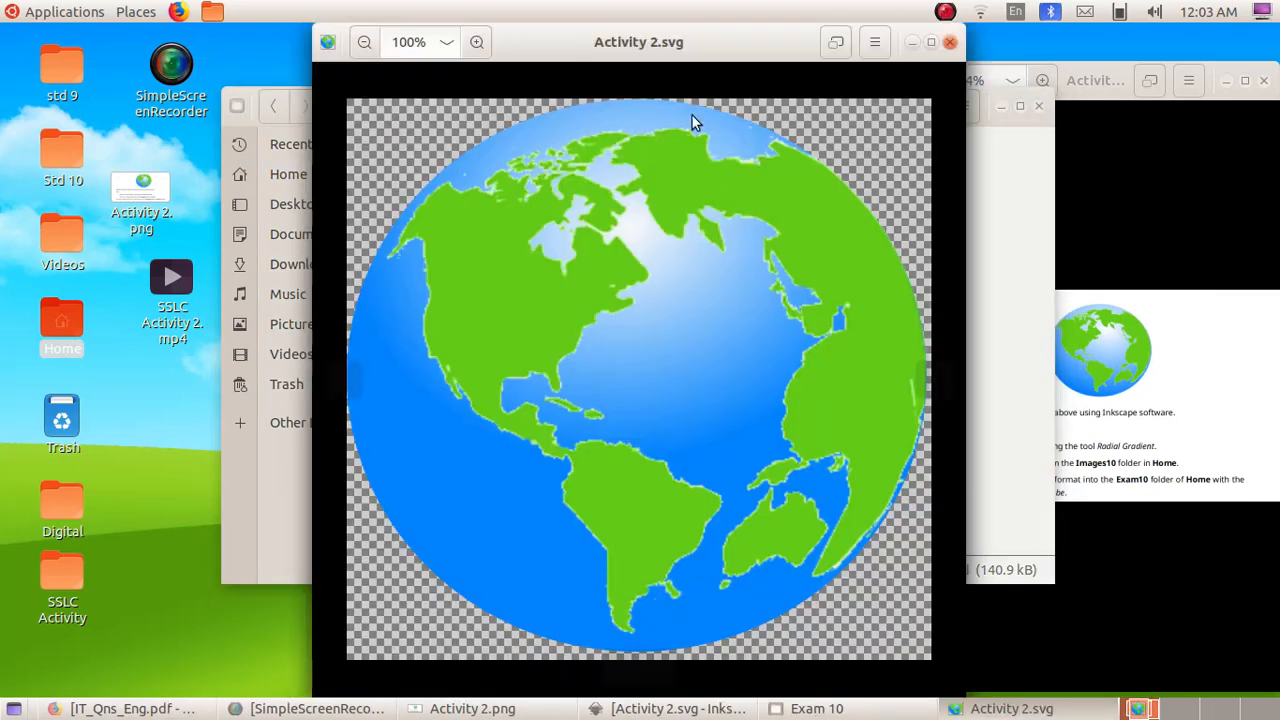